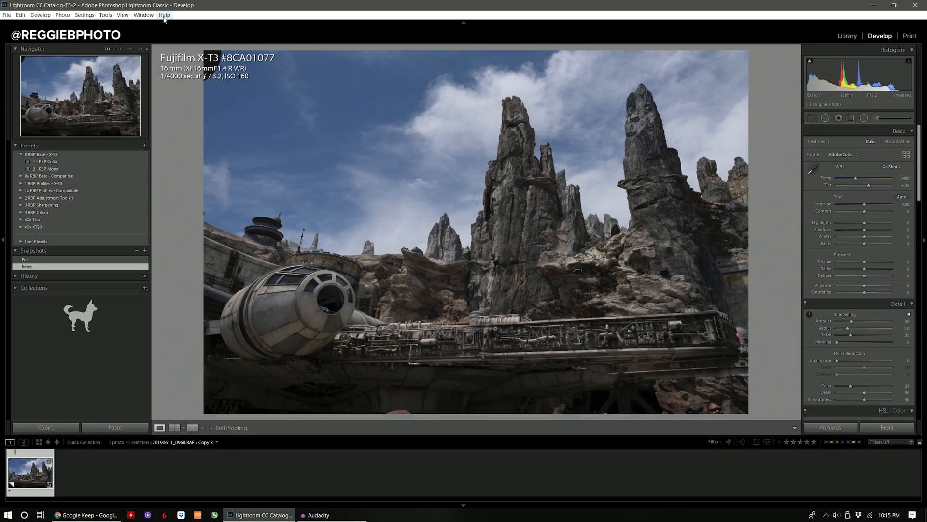
Check the program version, then zoom into the spire's rock face at 1:1 and 2:1
{"action": "left_click", "coordinate": [164, 15]}
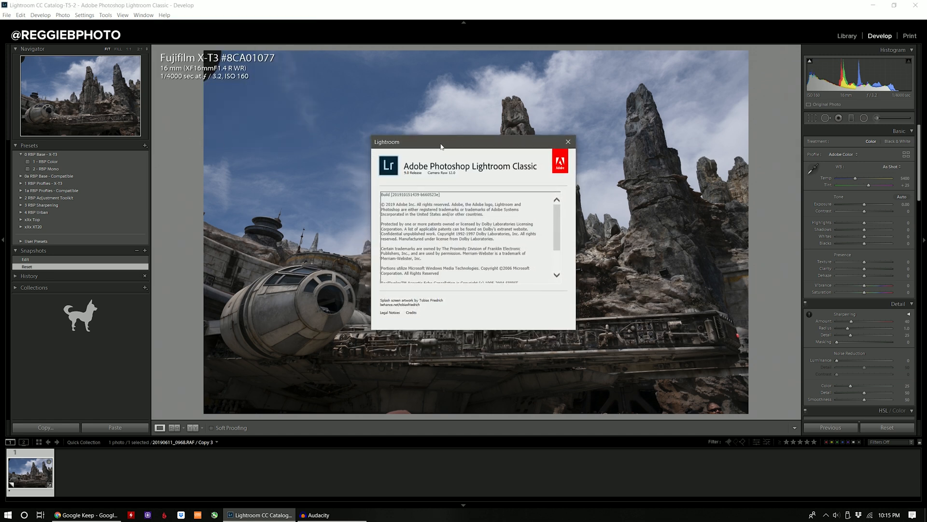
{"action": "mouse_move", "coordinate": [405, 182]}
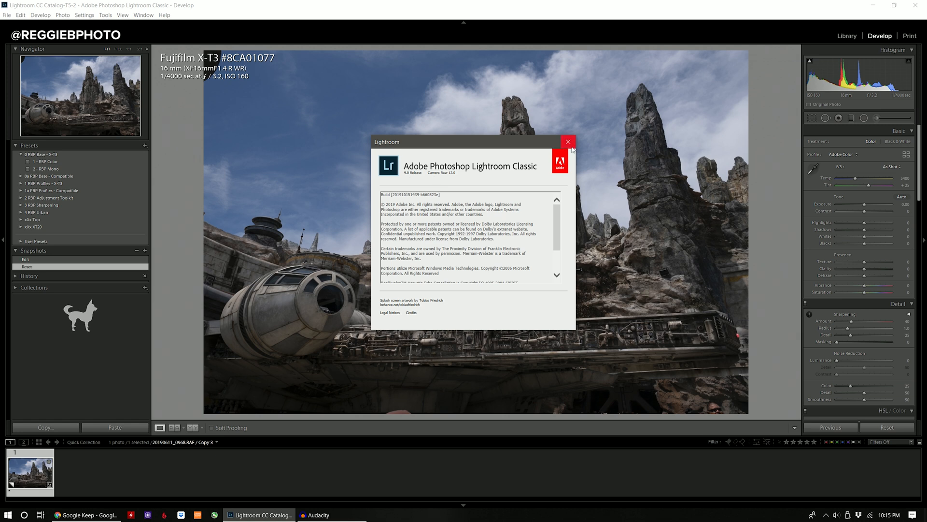
{"action": "mouse_move", "coordinate": [567, 142]}
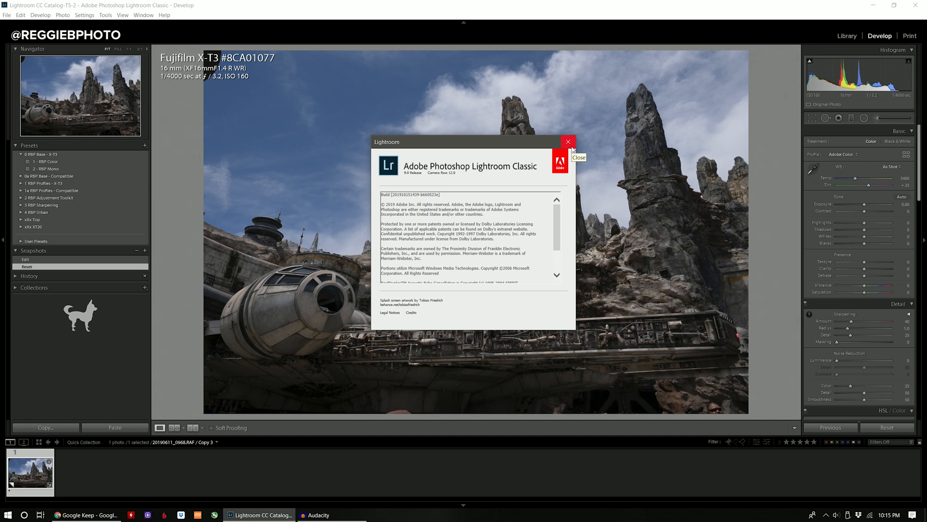
{"action": "left_click", "coordinate": [567, 142]}
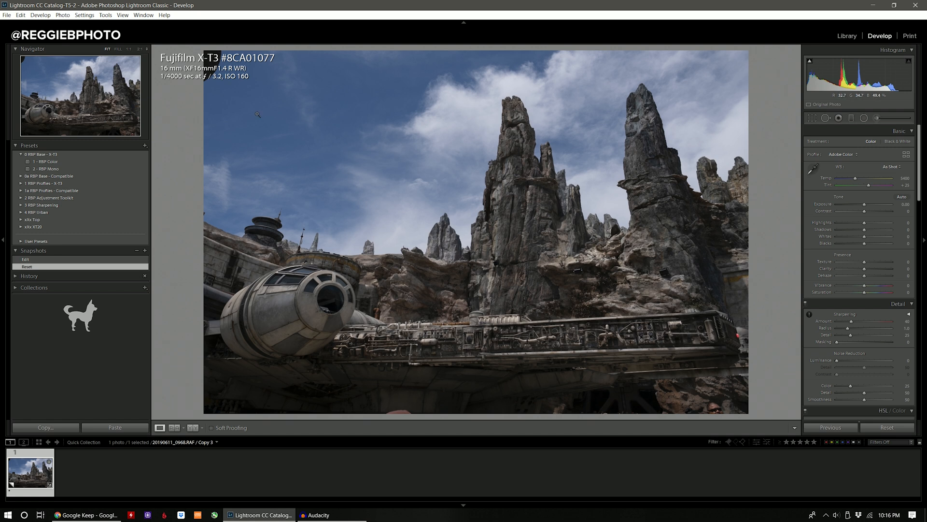
{"action": "mouse_move", "coordinate": [198, 85]}
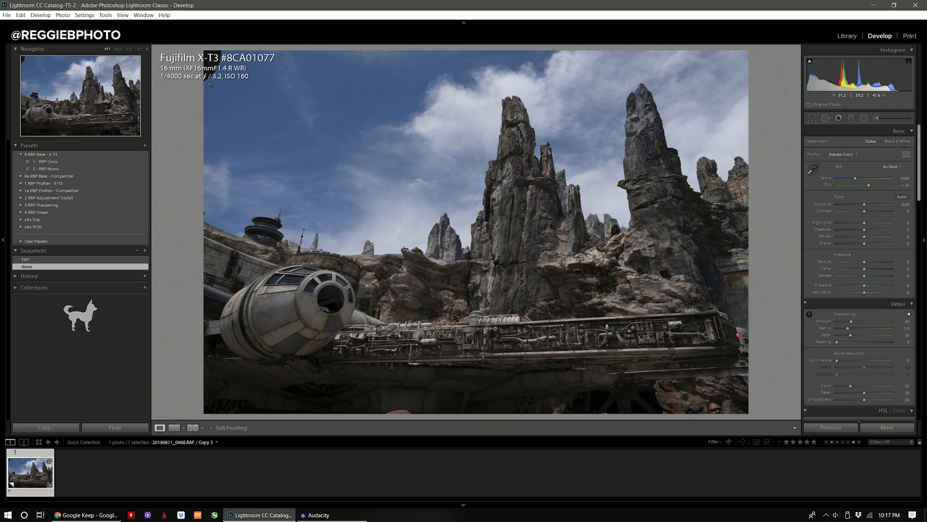
{"action": "mouse_move", "coordinate": [456, 130]}
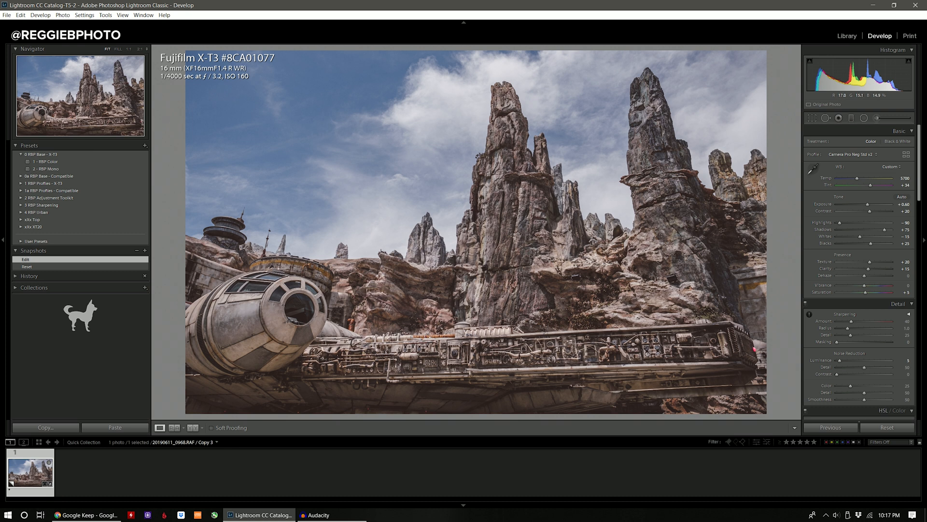
{"action": "mouse_move", "coordinate": [848, 332]}
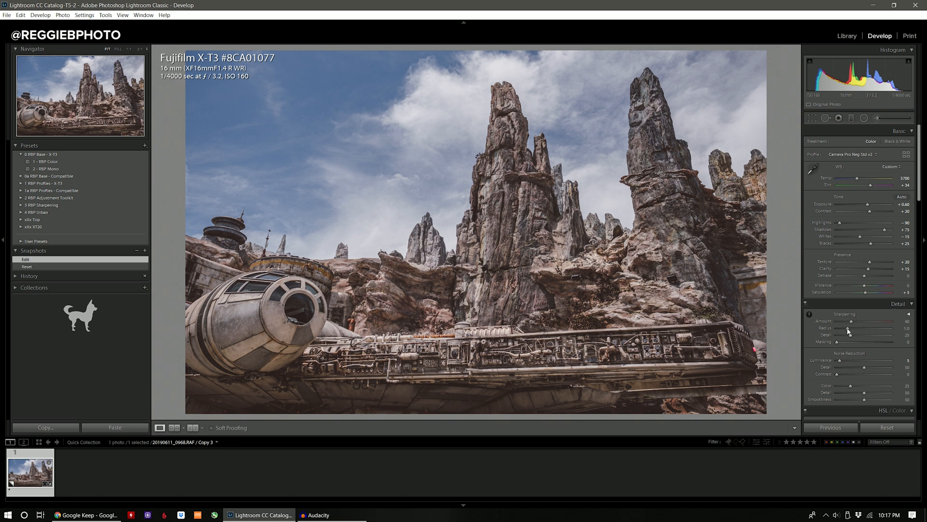
{"action": "mouse_move", "coordinate": [822, 340]}
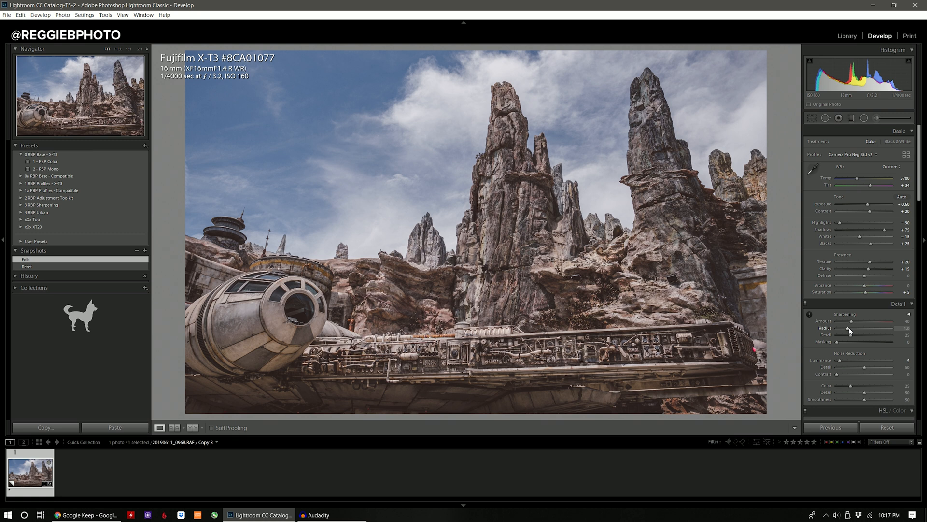
{"action": "mouse_move", "coordinate": [852, 339]}
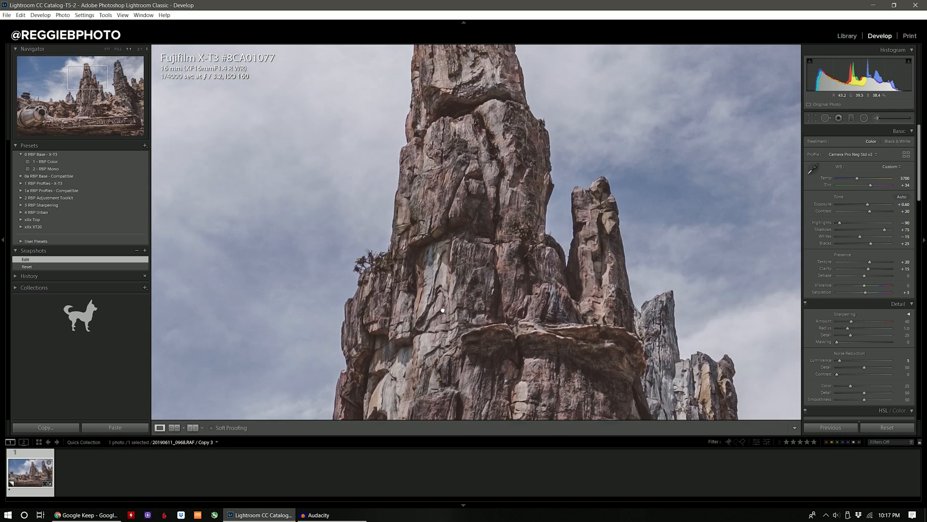
{"action": "left_click", "coordinate": [139, 48]}
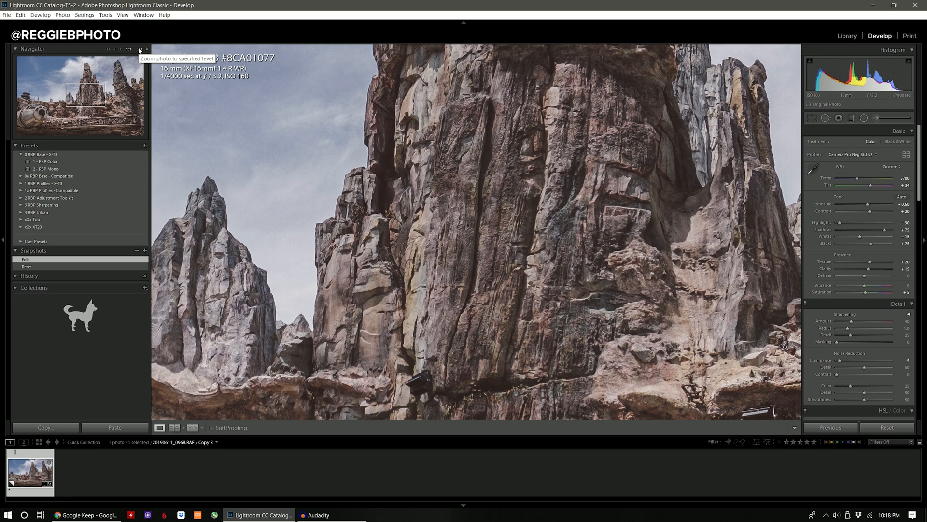
{"action": "left_click", "coordinate": [139, 49]}
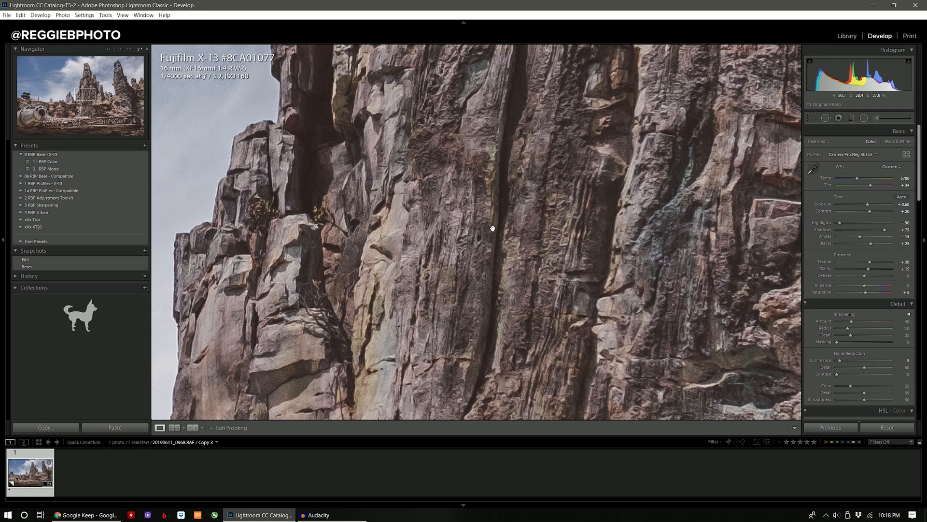
{"action": "mouse_move", "coordinate": [493, 228]}
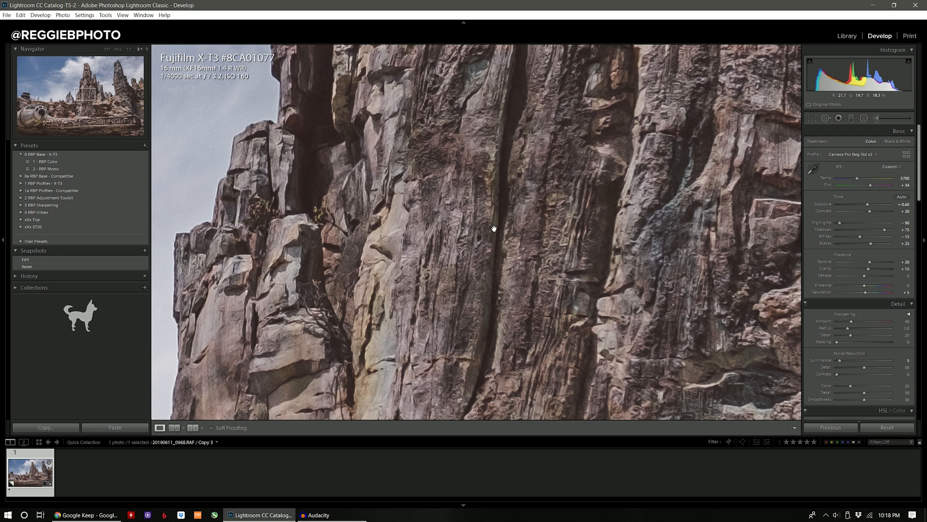
{"action": "mouse_move", "coordinate": [769, 279]}
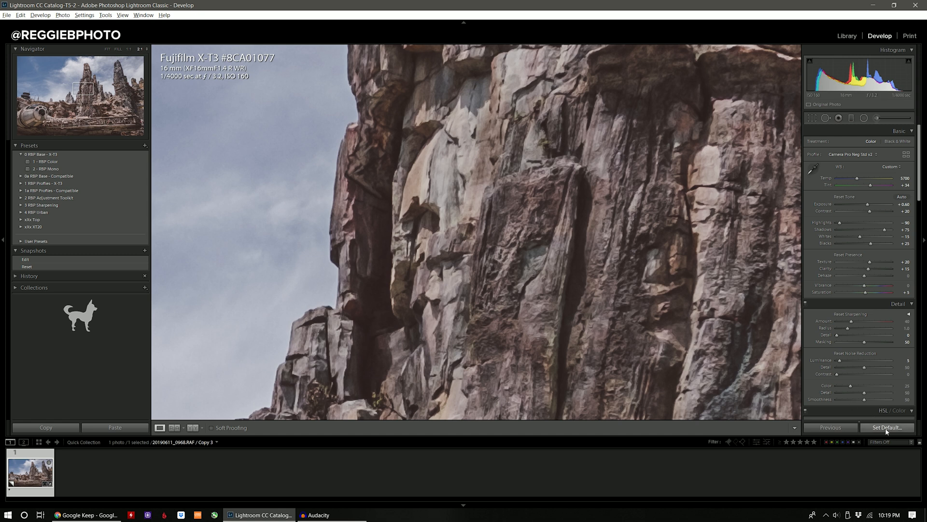
Cancel the Set Default dialog unchanged, then reset the X-T3 photo to default settings
{"action": "left_click", "coordinate": [887, 426]}
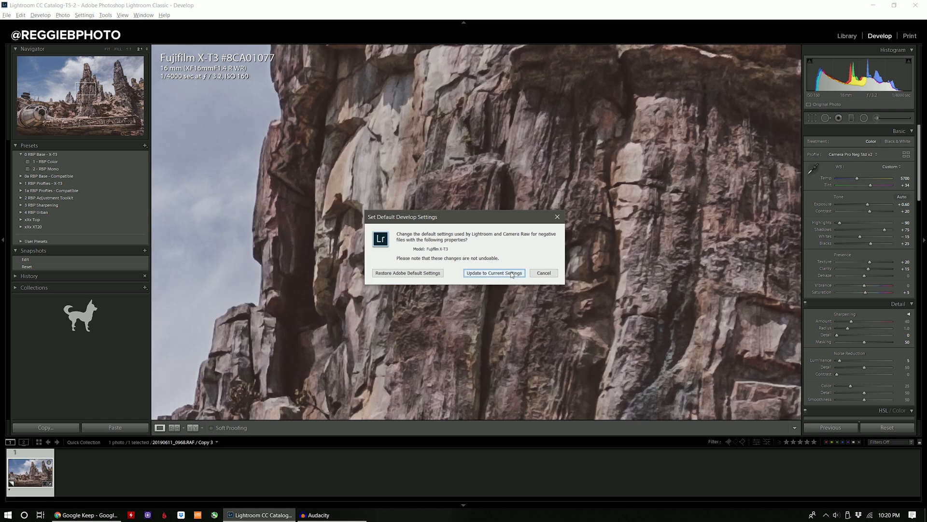
{"action": "mouse_move", "coordinate": [834, 219]}
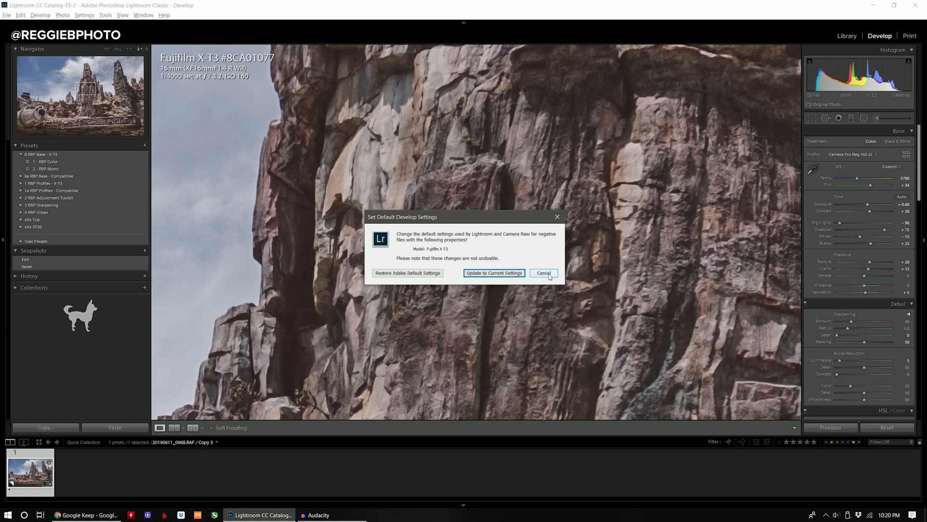
{"action": "left_click", "coordinate": [542, 273]}
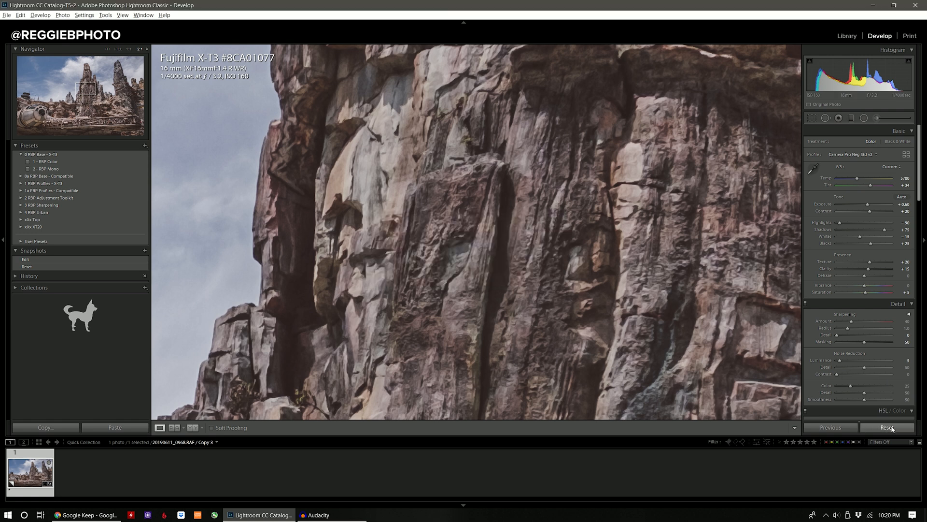
{"action": "left_click", "coordinate": [887, 426]}
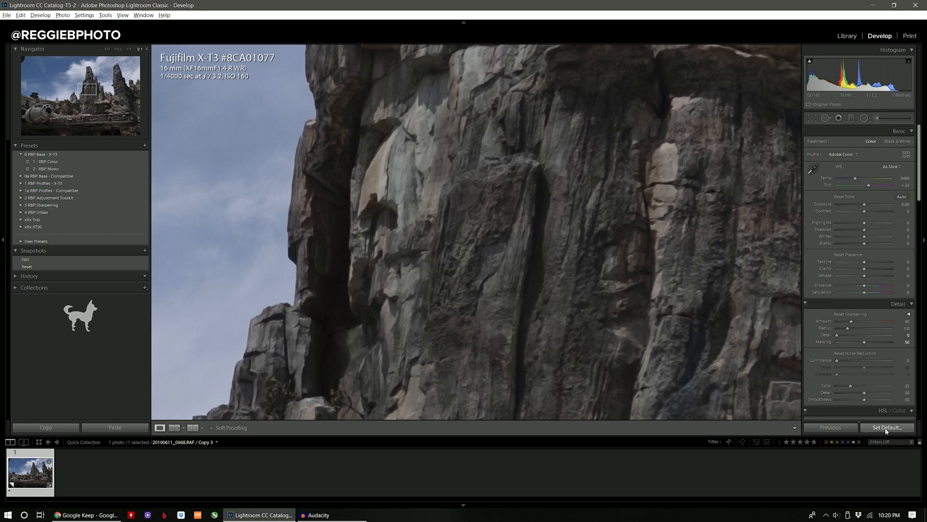
Update the Fujifilm X-T3 raw default develop settings to the current edited settings
{"action": "left_click", "coordinate": [886, 426]}
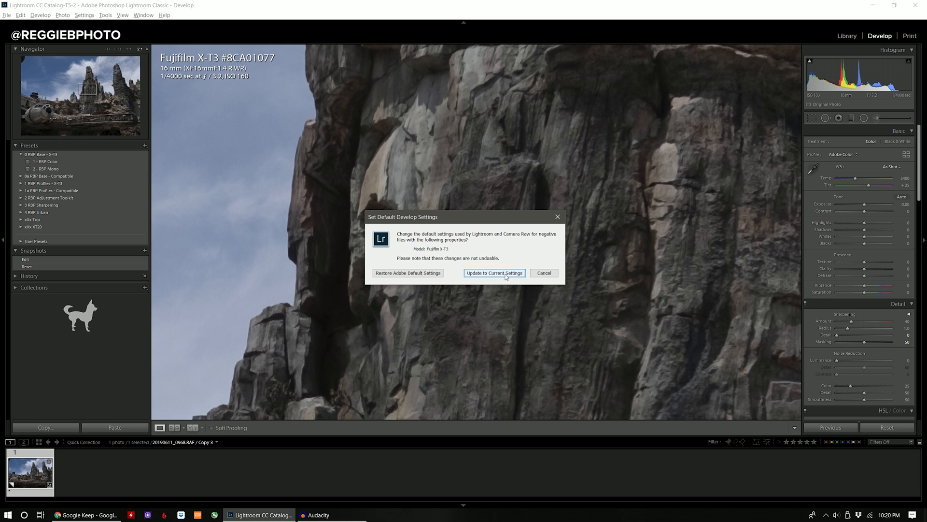
{"action": "left_click", "coordinate": [493, 272]}
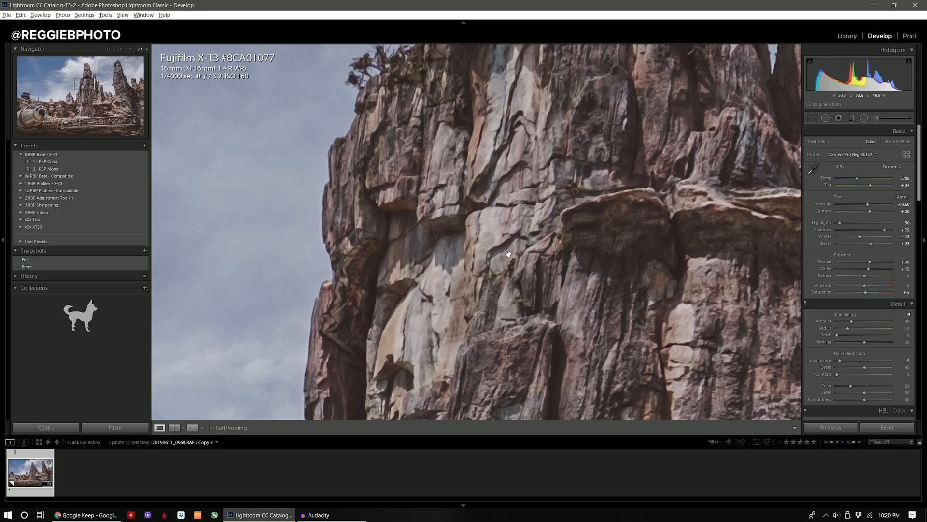
{"action": "mouse_move", "coordinate": [534, 253]}
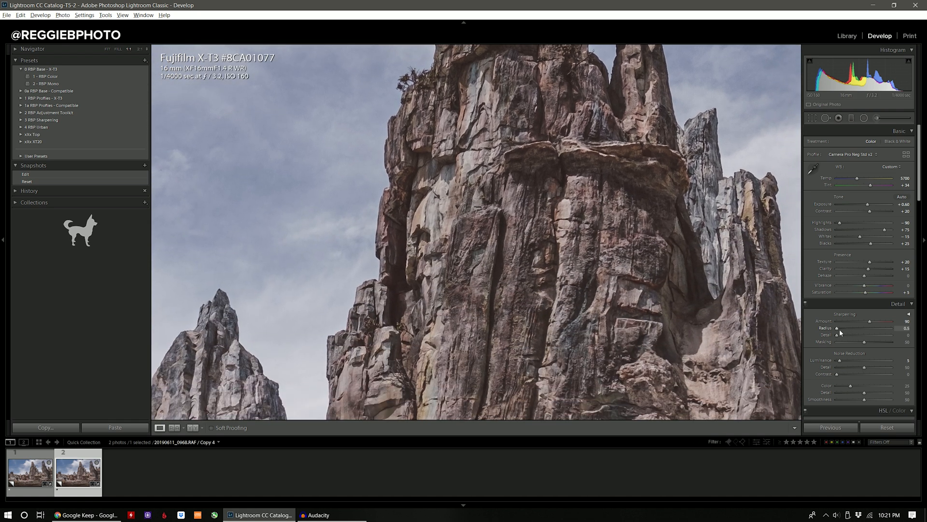
{"action": "mouse_move", "coordinate": [504, 276]}
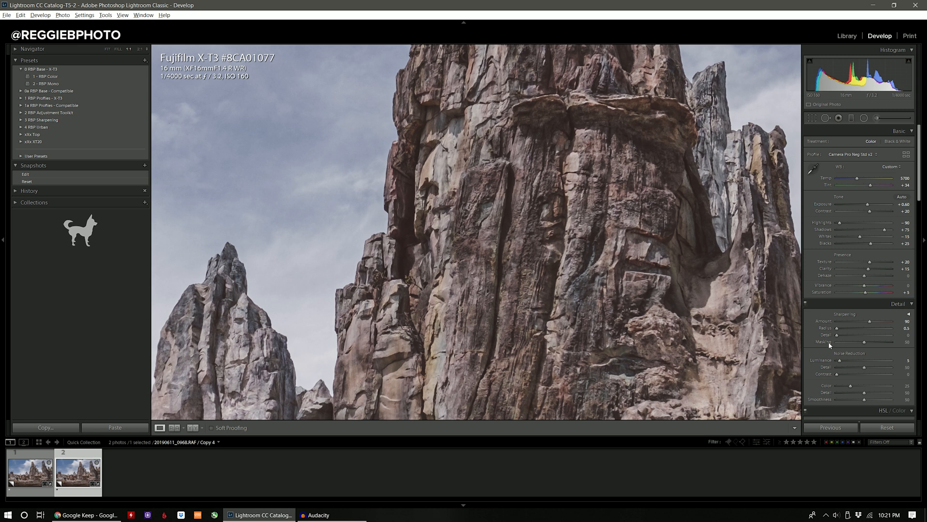
{"action": "mouse_move", "coordinate": [838, 335]}
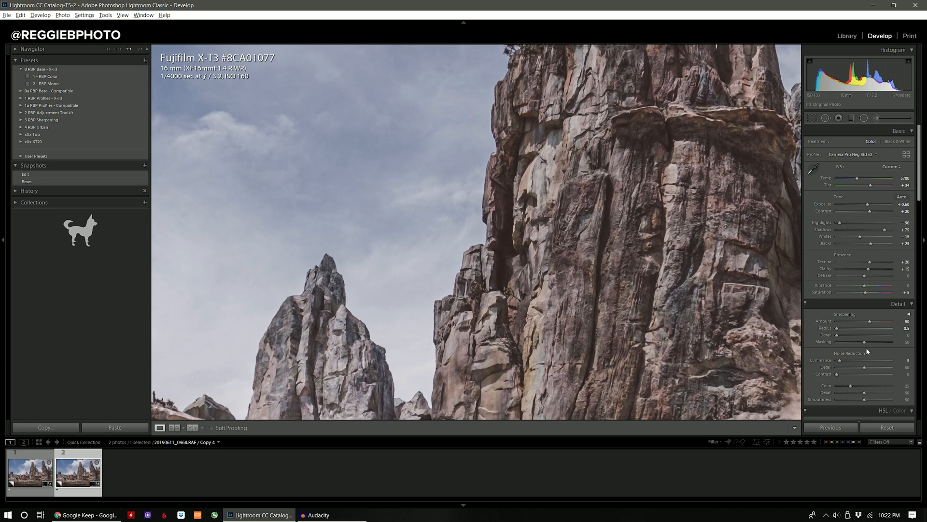
{"action": "mouse_move", "coordinate": [437, 298]}
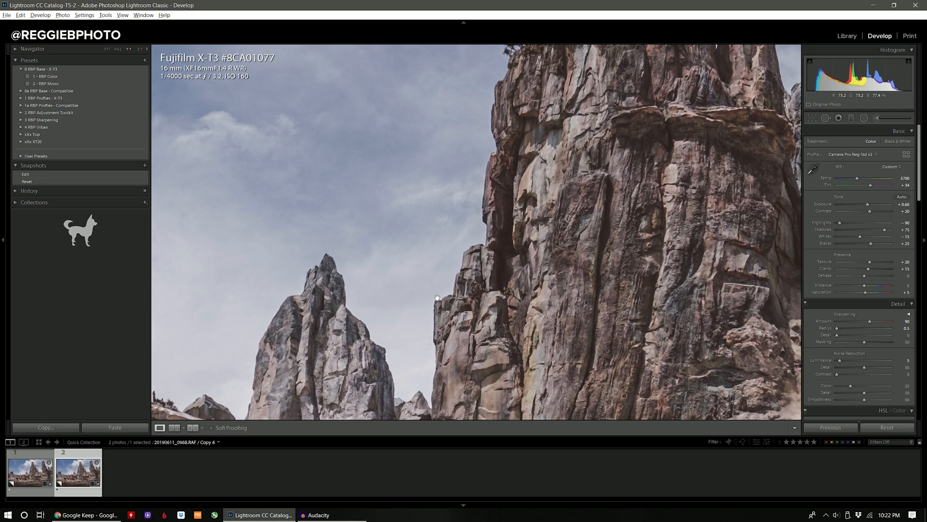
{"action": "mouse_move", "coordinate": [544, 175]}
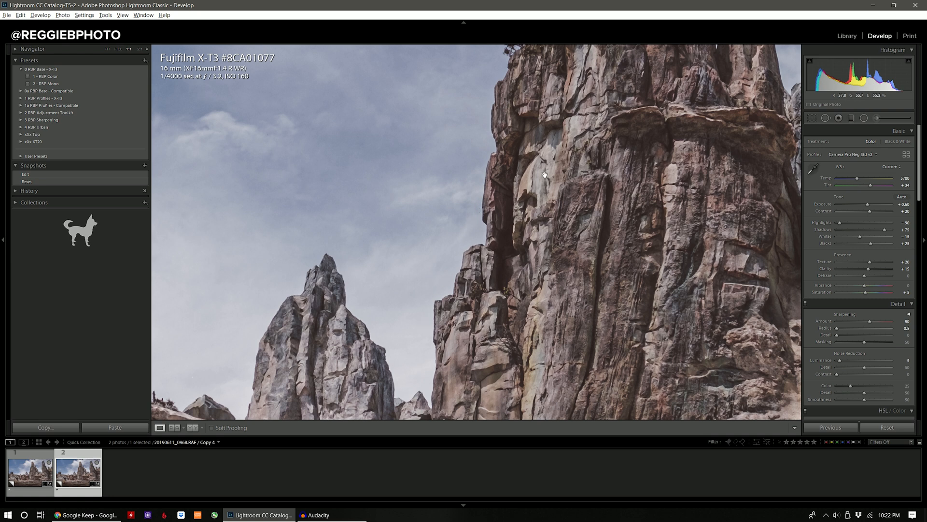
{"action": "mouse_move", "coordinate": [429, 253]}
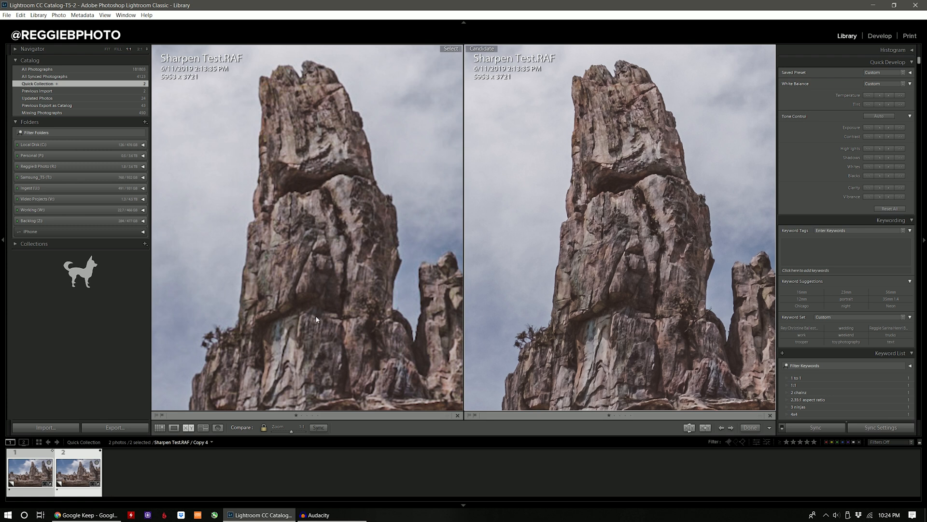
{"action": "mouse_move", "coordinate": [346, 295]}
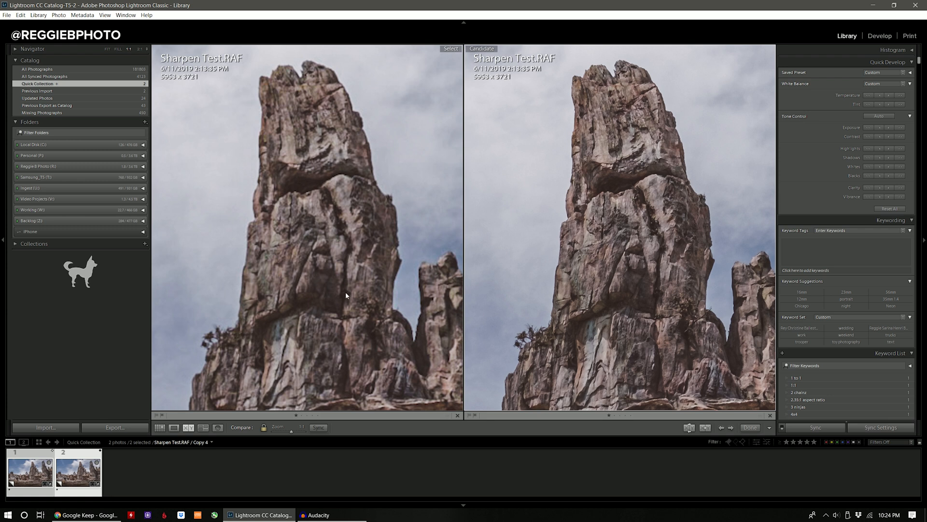
Switch to the Develop module with Sharpen Test.RAF / Copy 4 selected
{"action": "left_click", "coordinate": [879, 37]}
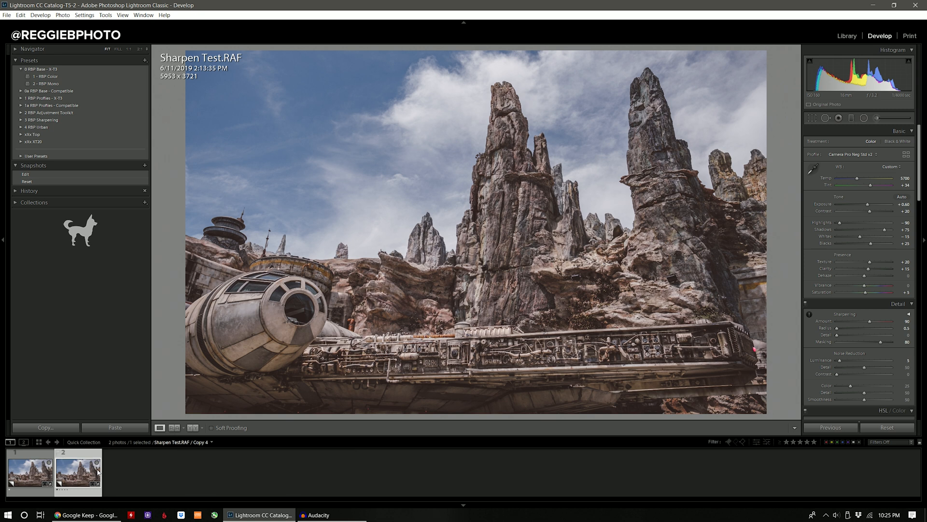
Run Enhance Details on the second filmstrip photo to create an Enhanced DNG
{"action": "right_click", "coordinate": [77, 473]}
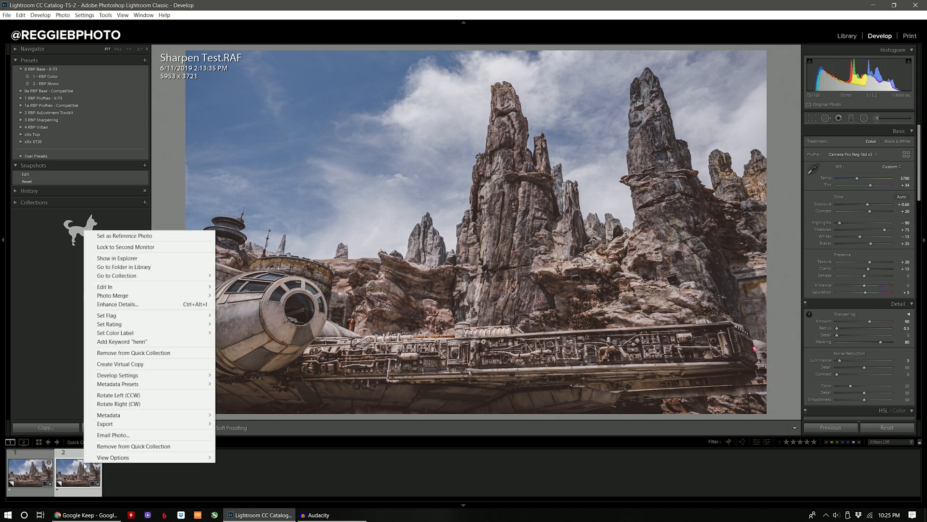
{"action": "mouse_move", "coordinate": [155, 304]}
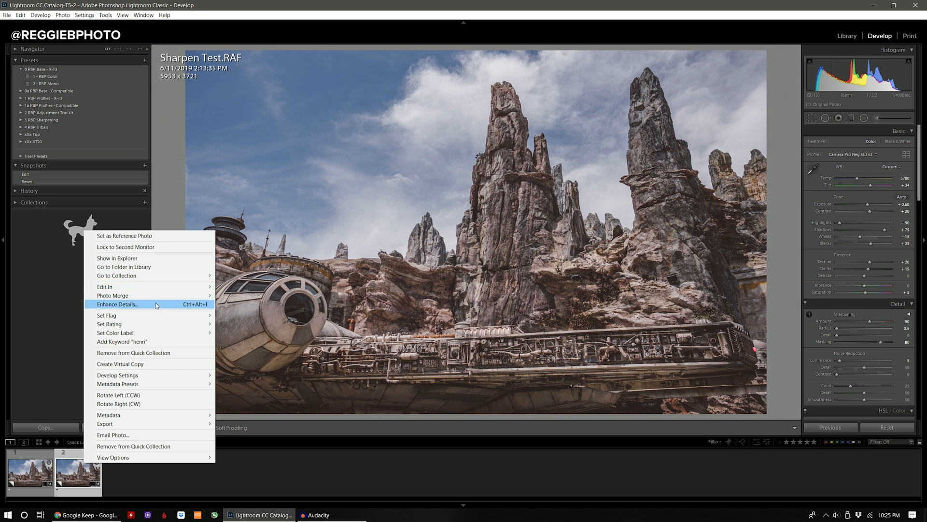
{"action": "left_click", "coordinate": [117, 304]}
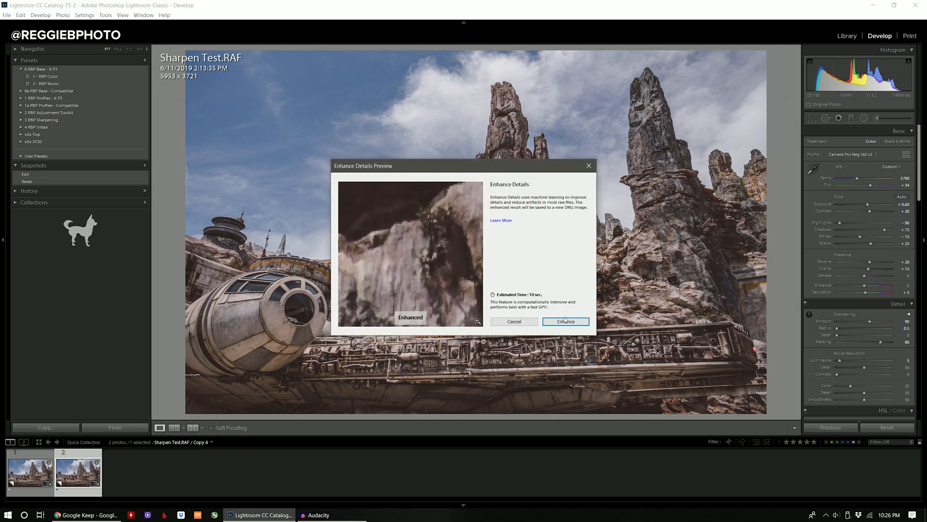
{"action": "left_click", "coordinate": [564, 321]}
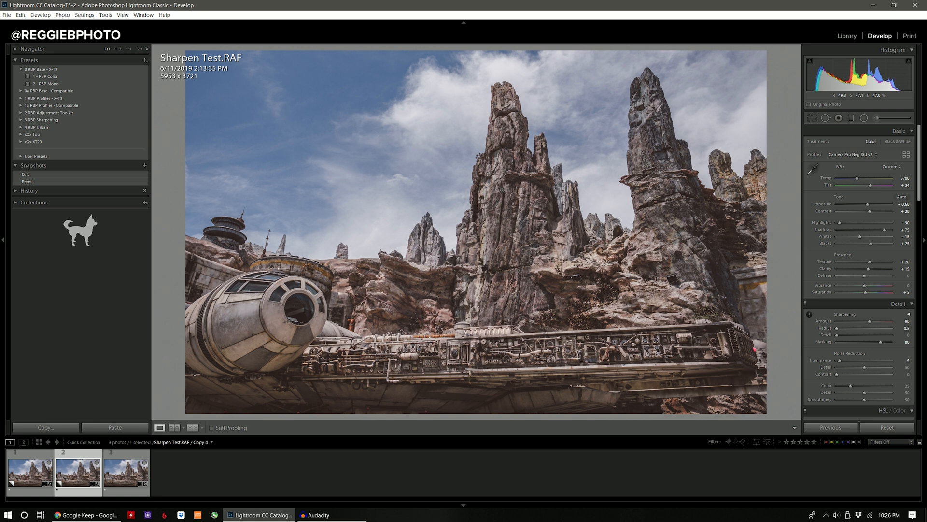
Select Sharpen Test-Enhanced.dng, zoom into the rock spire, then return to full view
{"action": "left_click", "coordinate": [125, 473]}
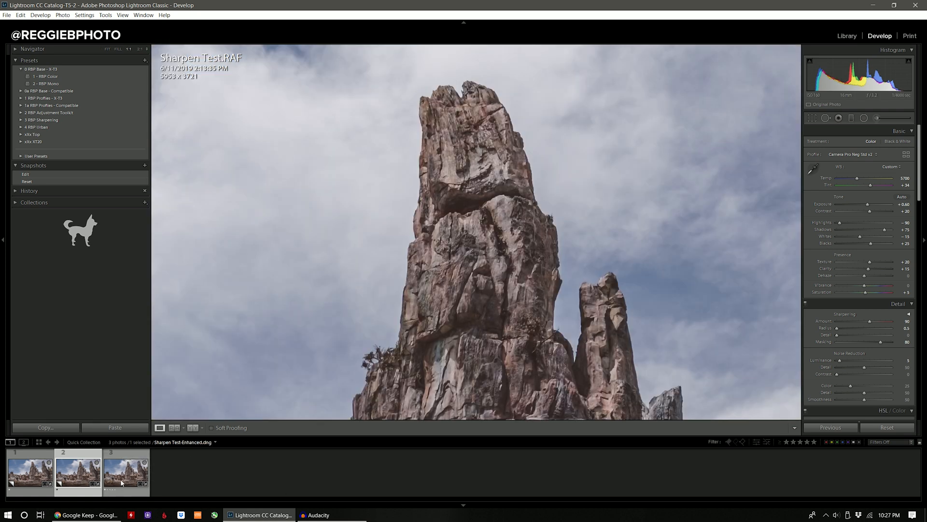
{"action": "left_click", "coordinate": [124, 471]}
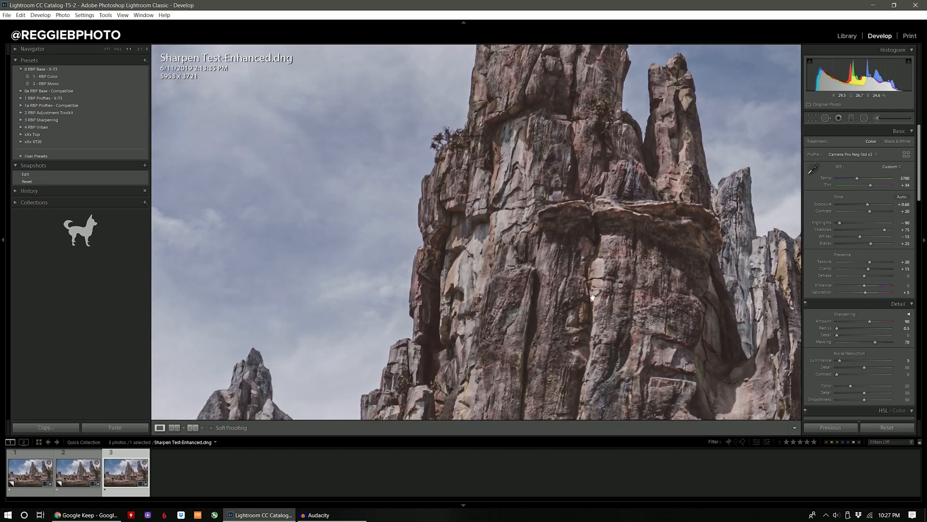
{"action": "left_click", "coordinate": [846, 35]}
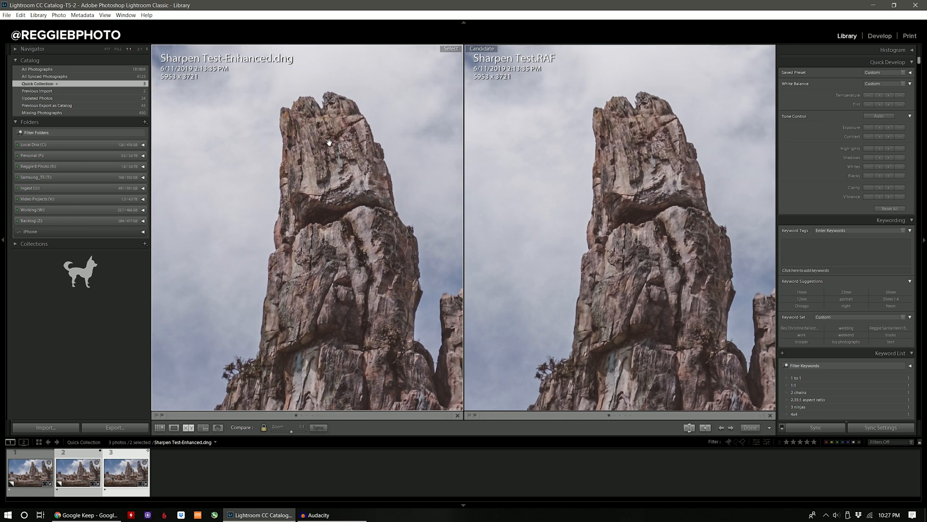
{"action": "mouse_move", "coordinate": [341, 145]}
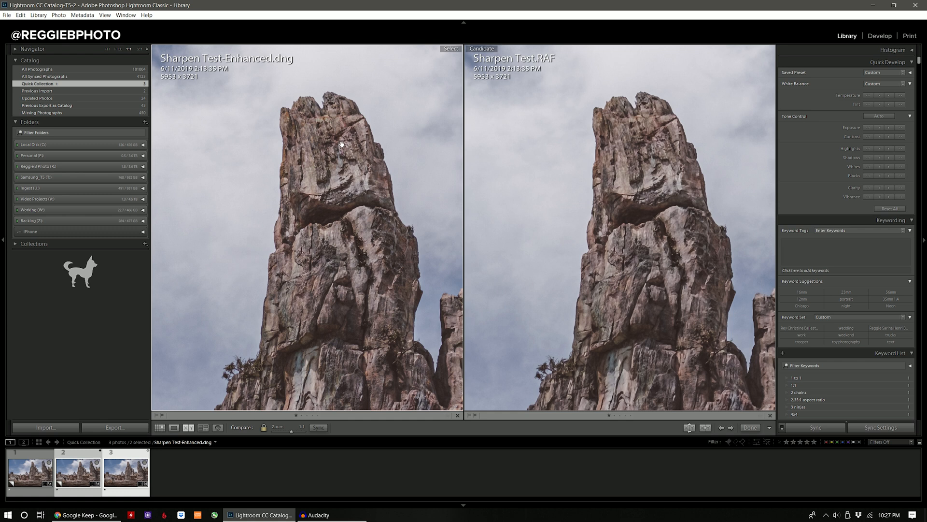
{"action": "mouse_move", "coordinate": [626, 159]}
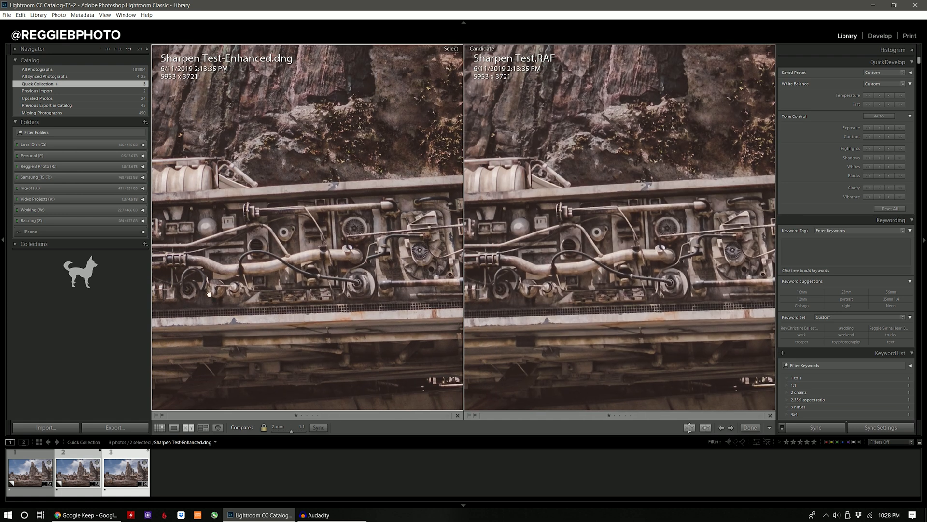
{"action": "mouse_move", "coordinate": [609, 242]}
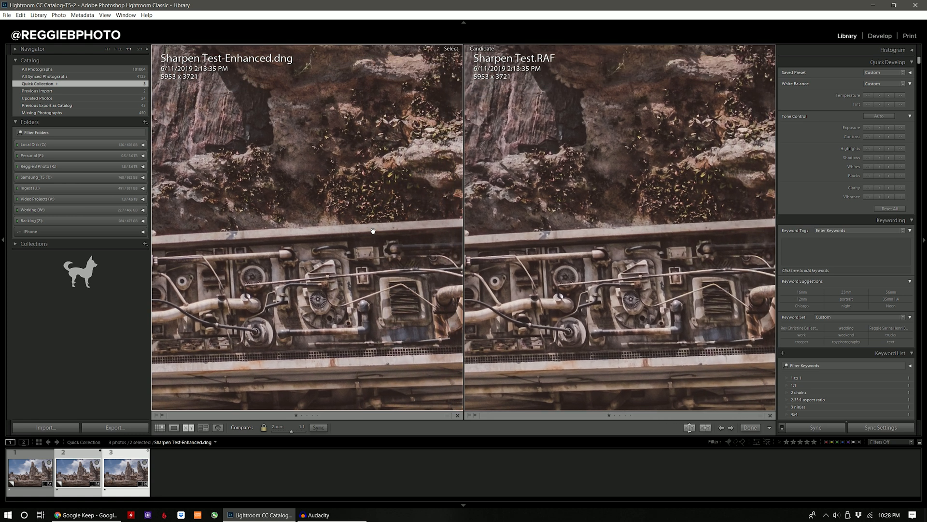
Leave the side-by-side comparison to show the full Enhanced DNG for editing
{"action": "left_click", "coordinate": [880, 35]}
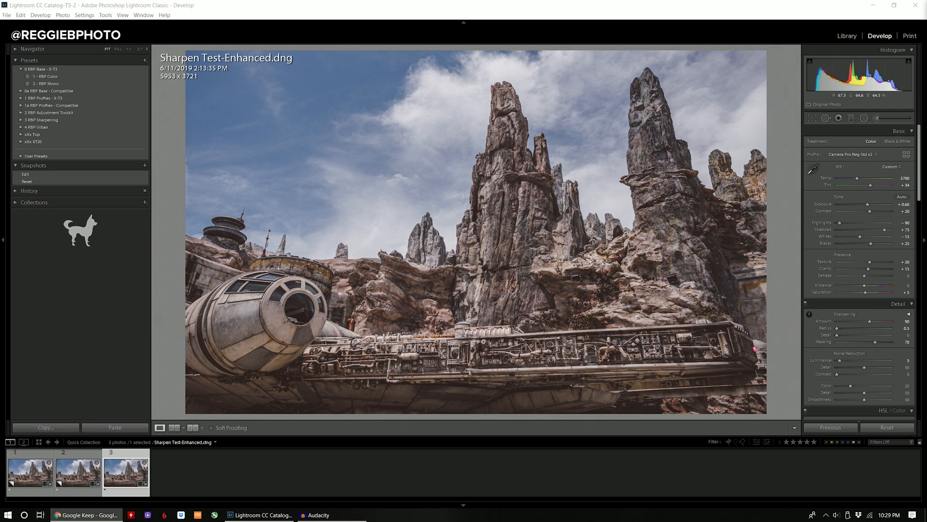
Reselect the Sharpen Test.RAF / Copy 4 thumbnail and bring up the File menu
{"action": "left_click", "coordinate": [77, 471]}
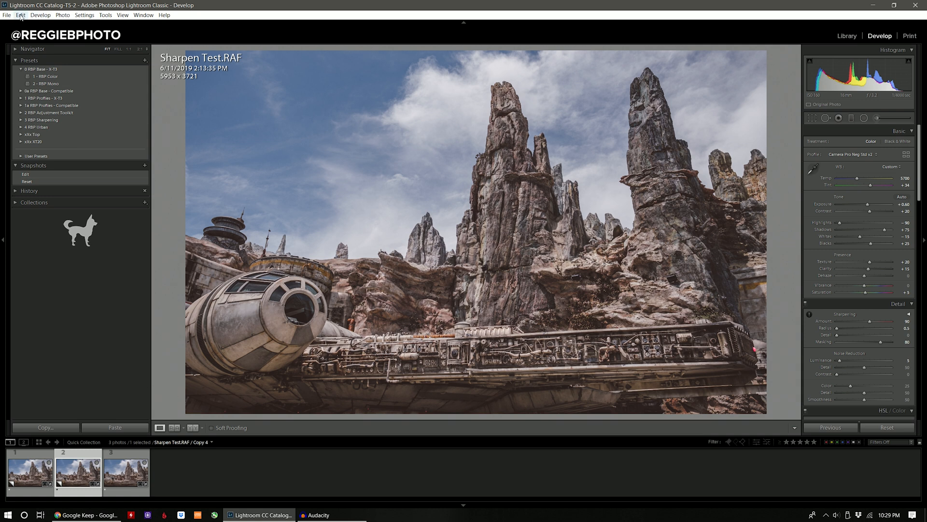
{"action": "left_click", "coordinate": [7, 15]}
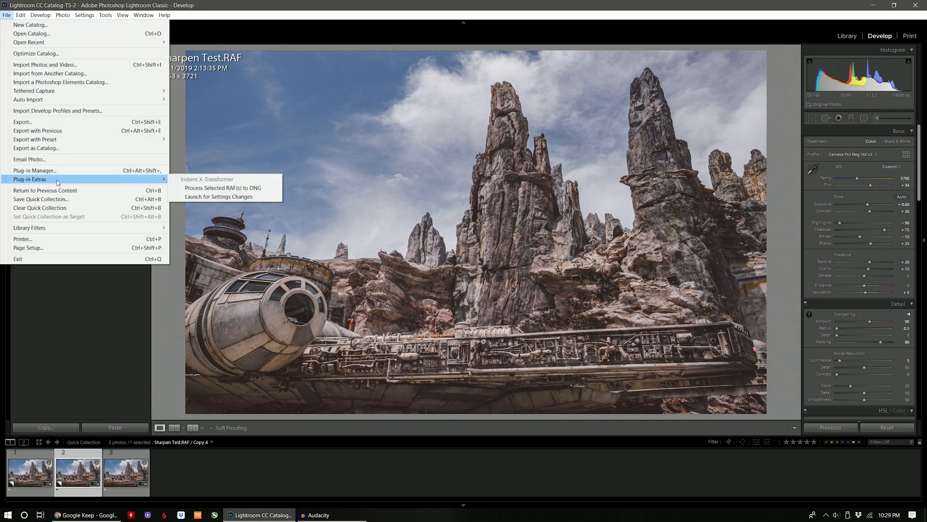
{"action": "mouse_move", "coordinate": [223, 197]}
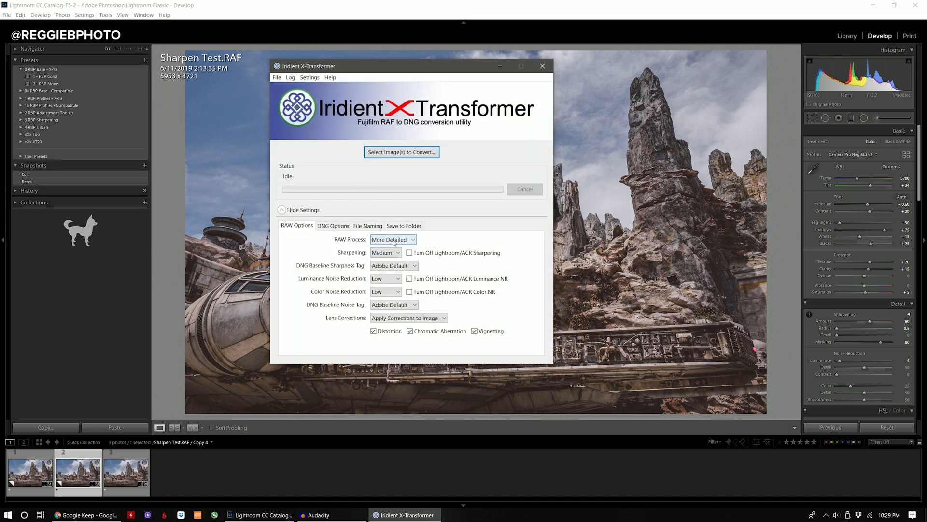
{"action": "mouse_move", "coordinate": [324, 244]}
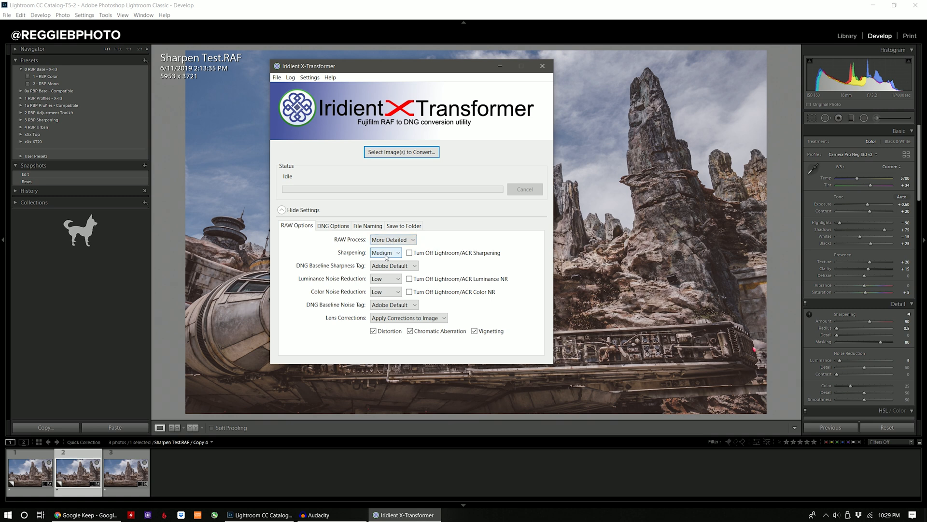
{"action": "mouse_move", "coordinate": [400, 286]}
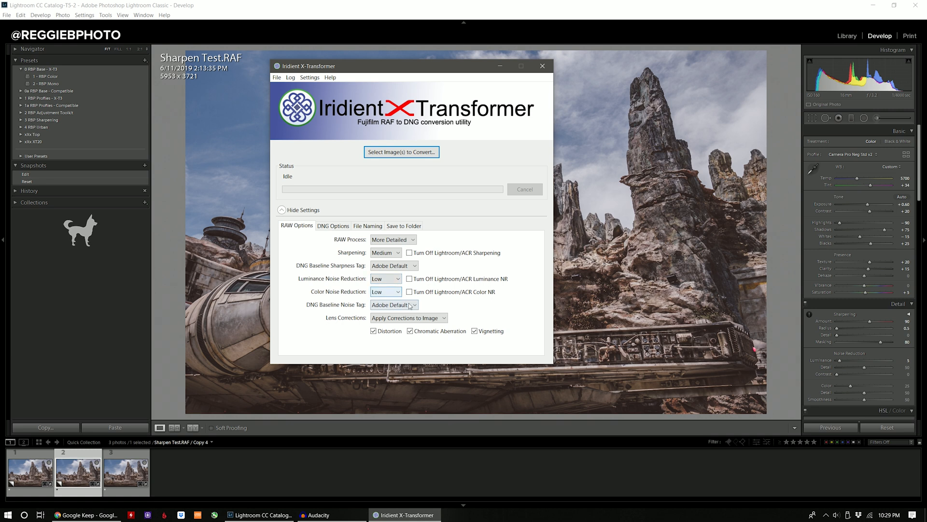
{"action": "mouse_move", "coordinate": [425, 342]}
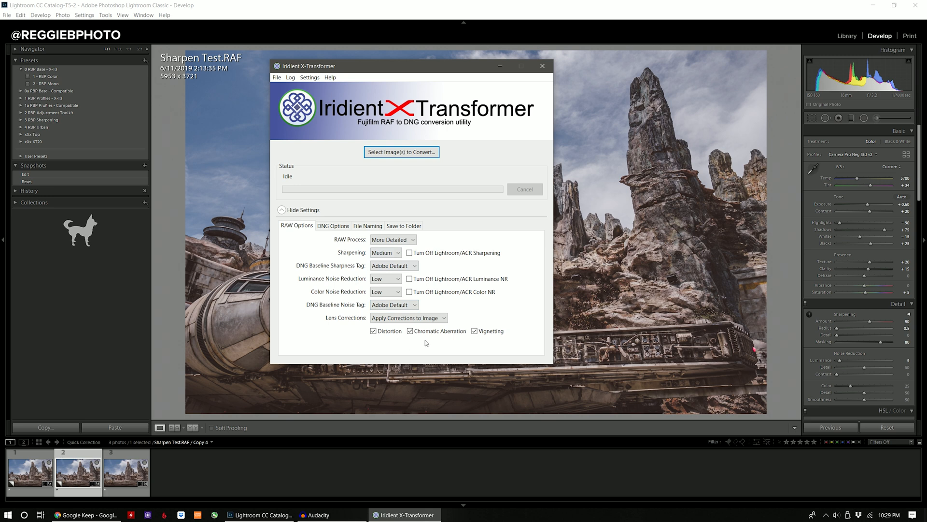
Convert the Sharpen Test RAF copy to DNG with Iridient X-Transformer, then close the converter
{"action": "left_click", "coordinate": [543, 65]}
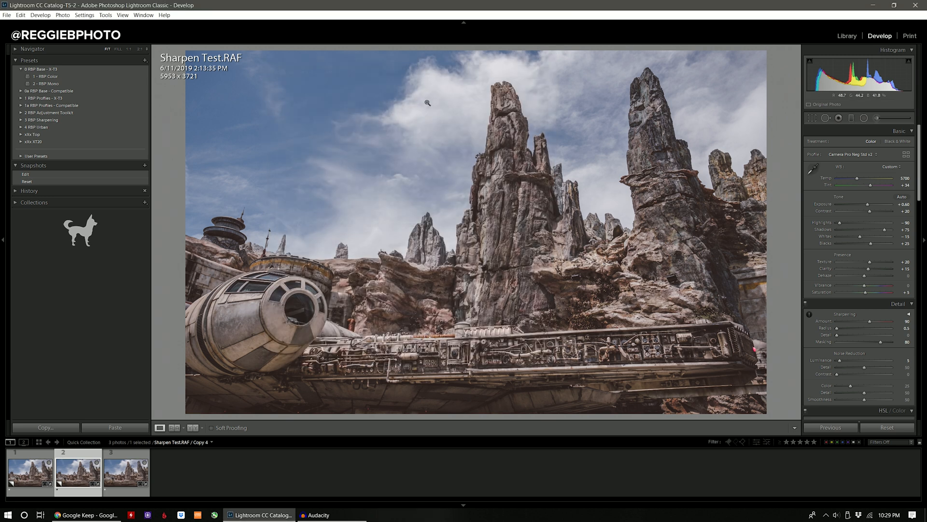
{"action": "left_click", "coordinate": [20, 15]}
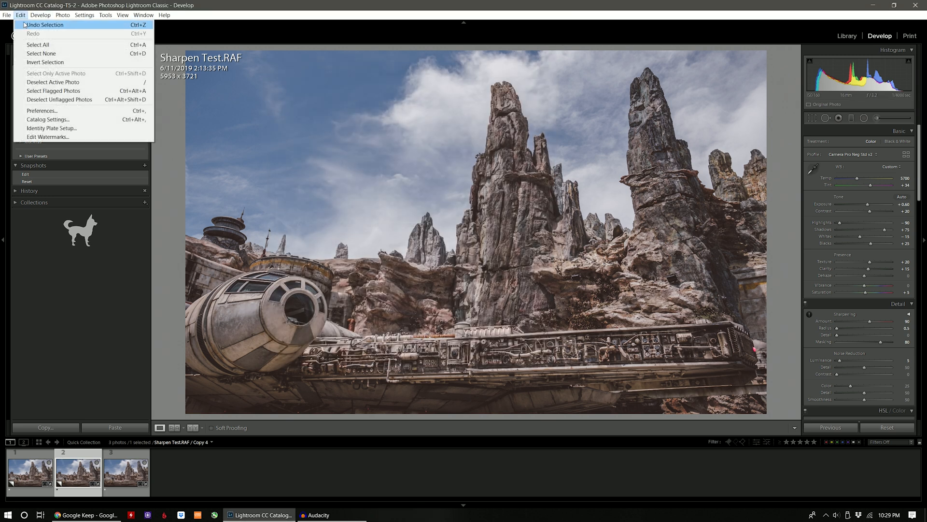
{"action": "left_click", "coordinate": [7, 15]}
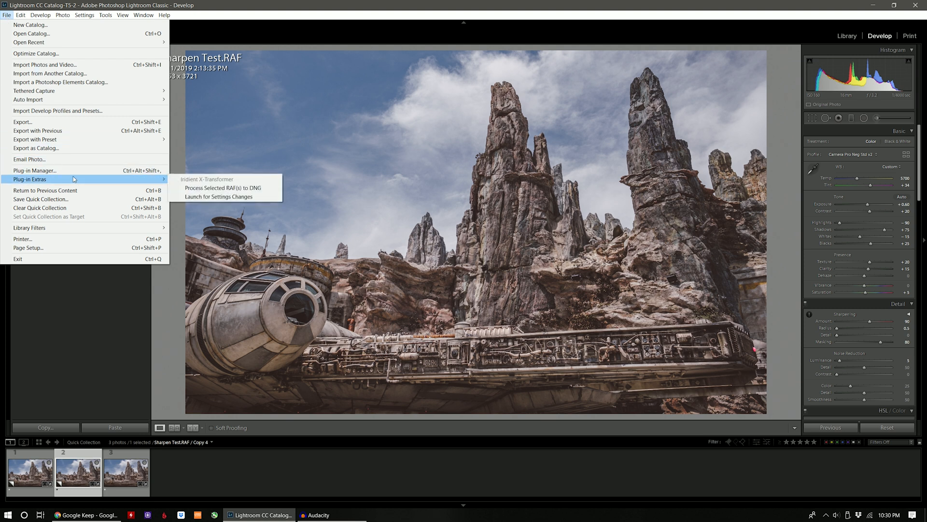
{"action": "mouse_move", "coordinate": [223, 187]}
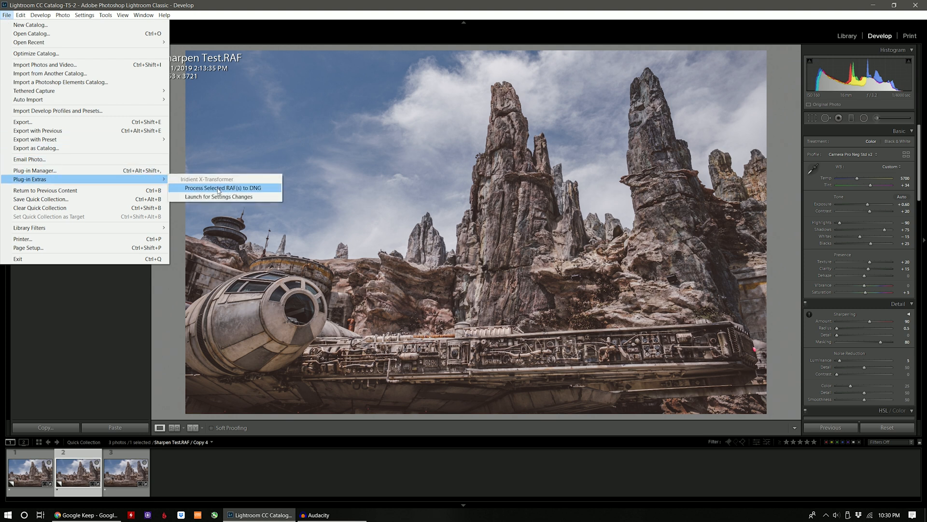
{"action": "left_click", "coordinate": [223, 188]}
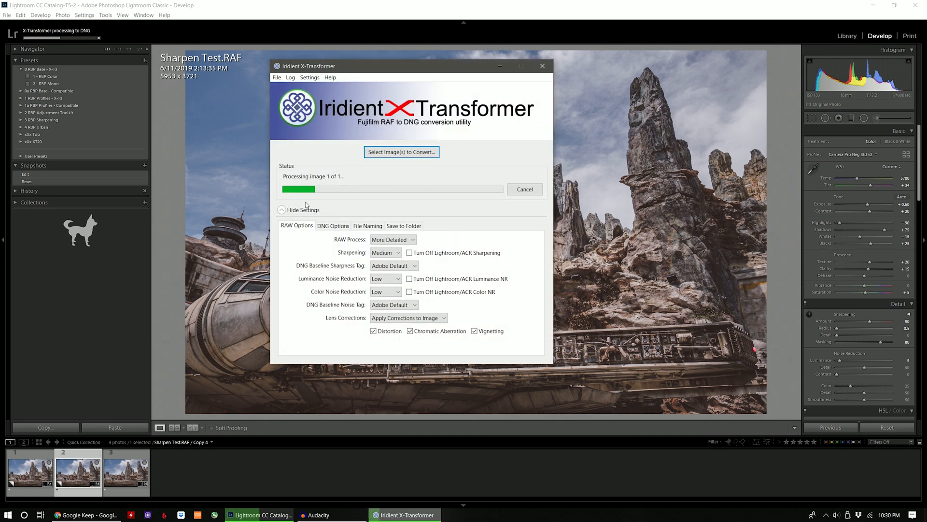
{"action": "mouse_move", "coordinate": [471, 189]}
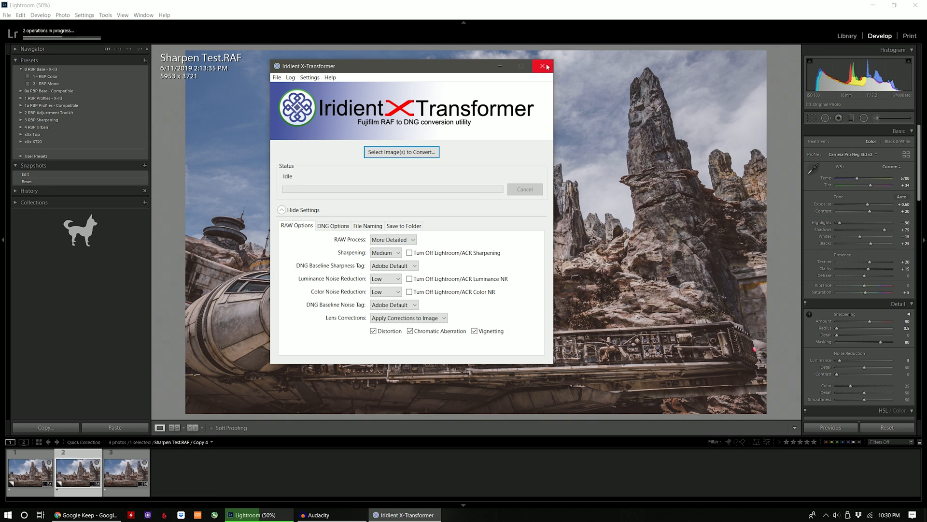
{"action": "left_click", "coordinate": [541, 65]}
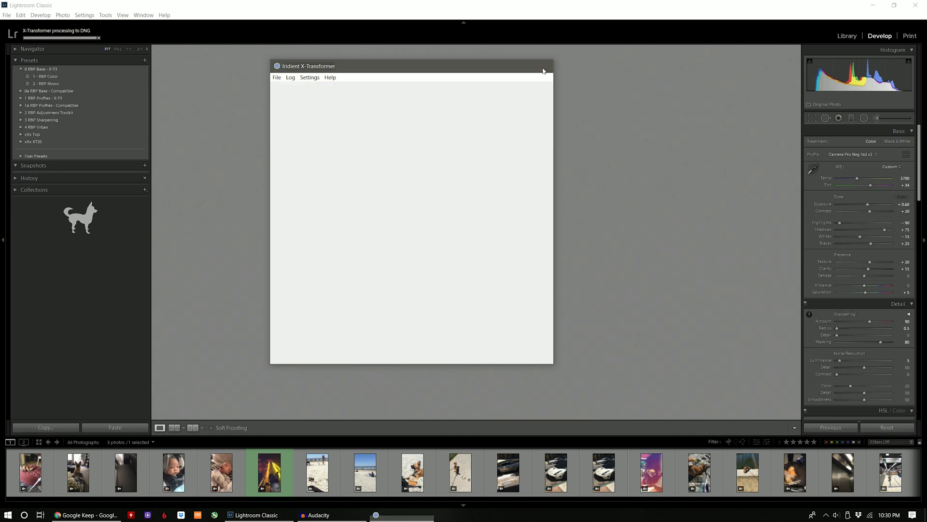
Dismiss the remaining Iridient X-Transformer window to return to Lightroom Classic
{"action": "left_click", "coordinate": [547, 66]}
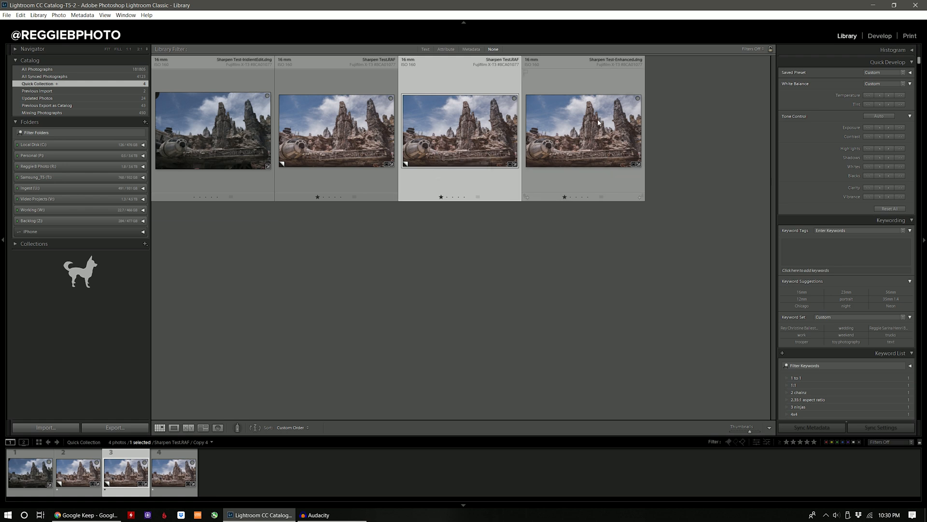
{"action": "mouse_move", "coordinate": [599, 122]}
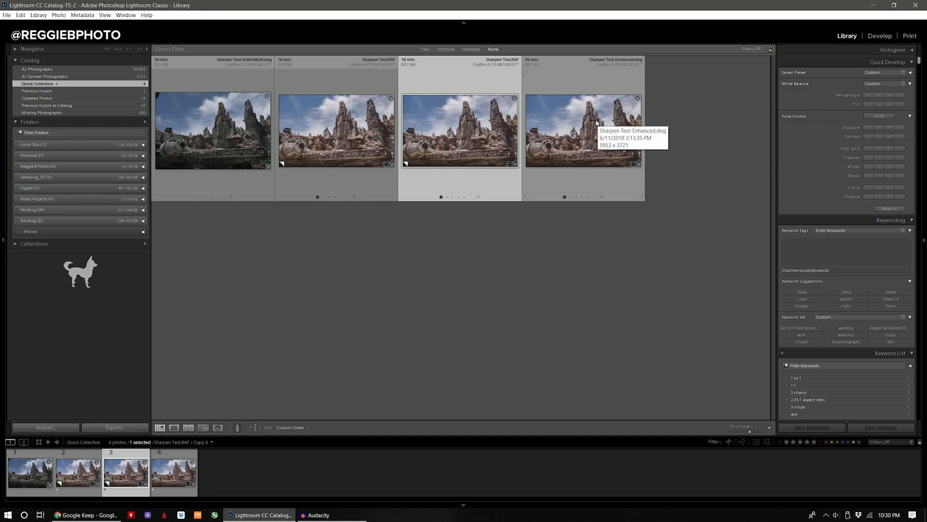
{"action": "mouse_move", "coordinate": [243, 136]}
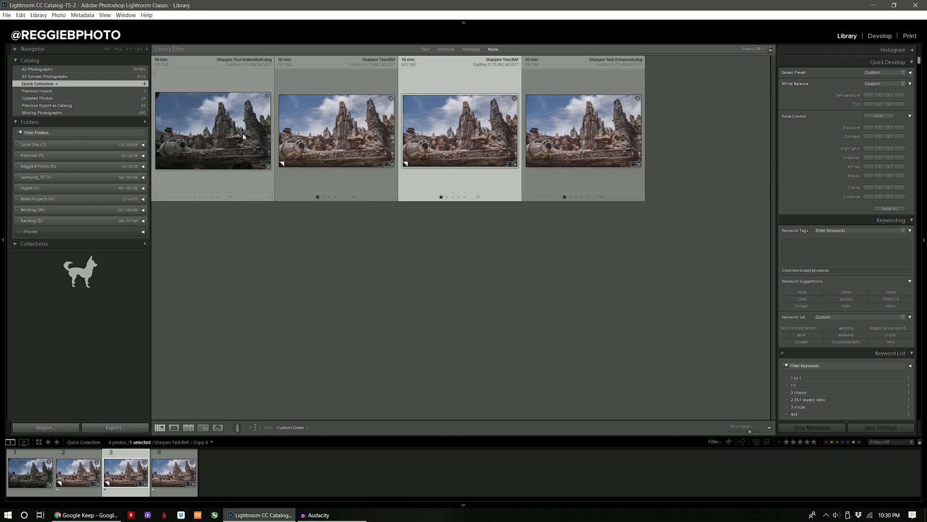
{"action": "mouse_move", "coordinate": [242, 135]}
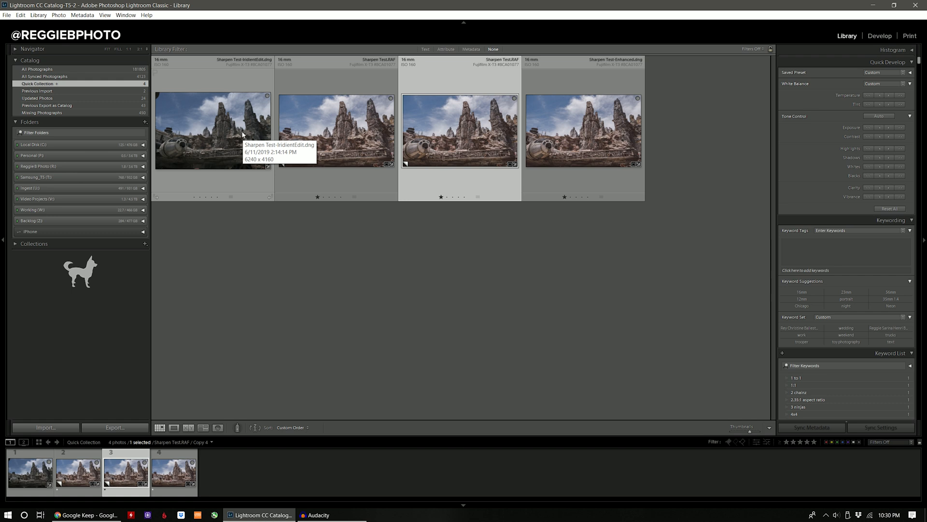
{"action": "mouse_move", "coordinate": [405, 149]}
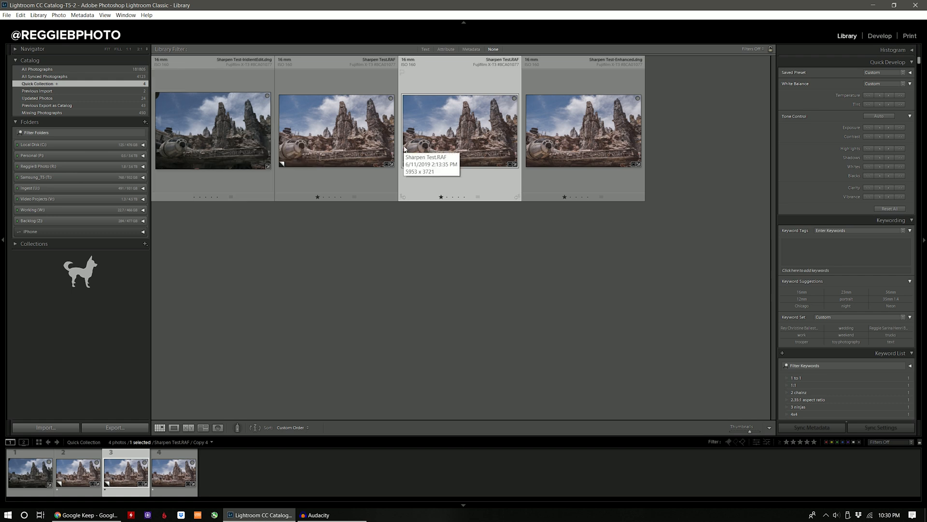
{"action": "mouse_move", "coordinate": [336, 156]}
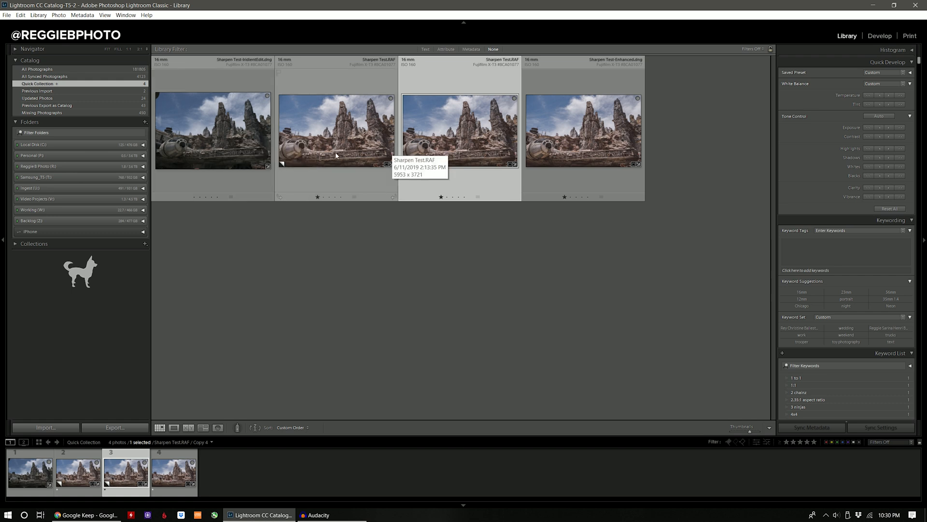
{"action": "mouse_move", "coordinate": [412, 151]}
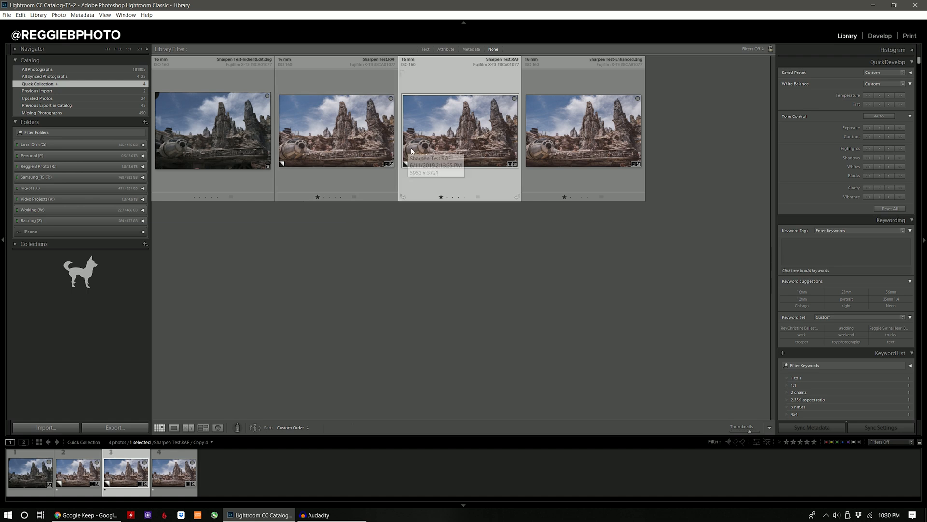
{"action": "mouse_move", "coordinate": [417, 149]}
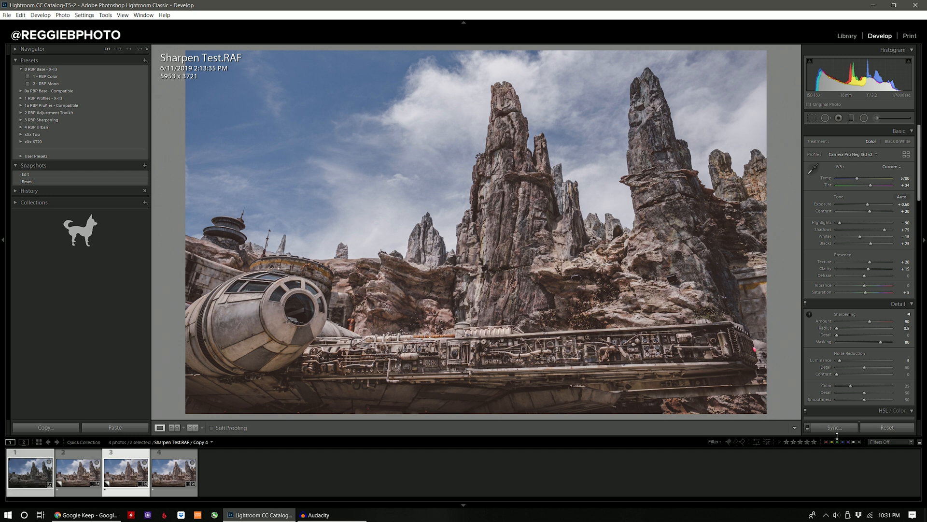
Sync the RAF copy's edits to IridientEdit.dng, then set tint +46, sharpening amount 50 and masking 85
{"action": "left_click", "coordinate": [832, 427]}
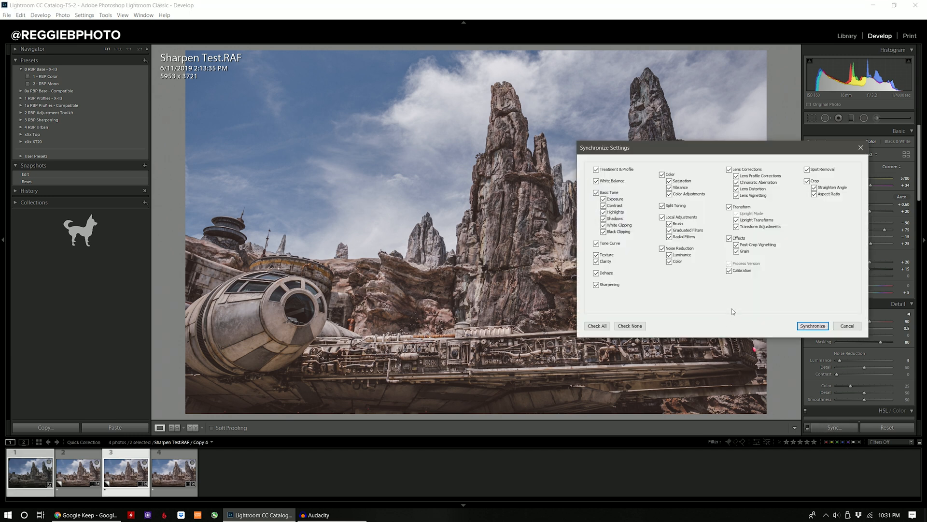
{"action": "left_click", "coordinate": [812, 326]}
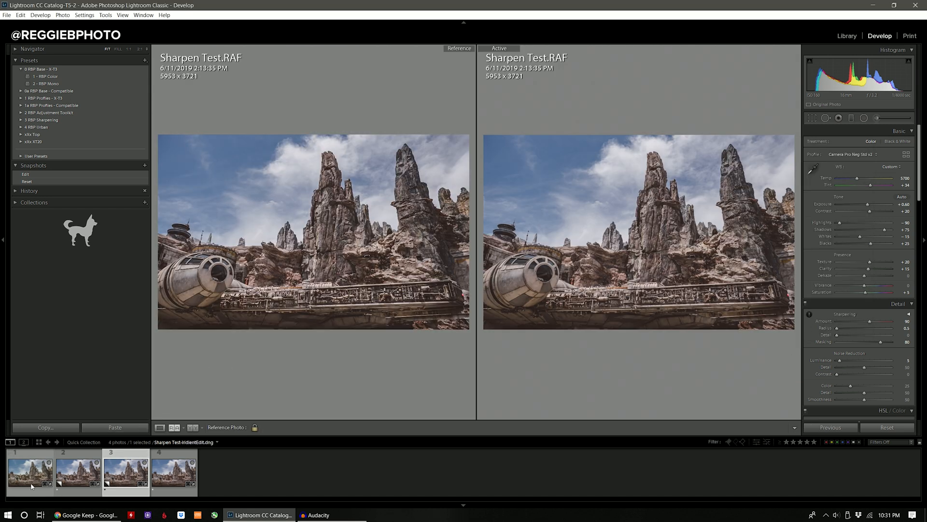
{"action": "left_click", "coordinate": [30, 470]}
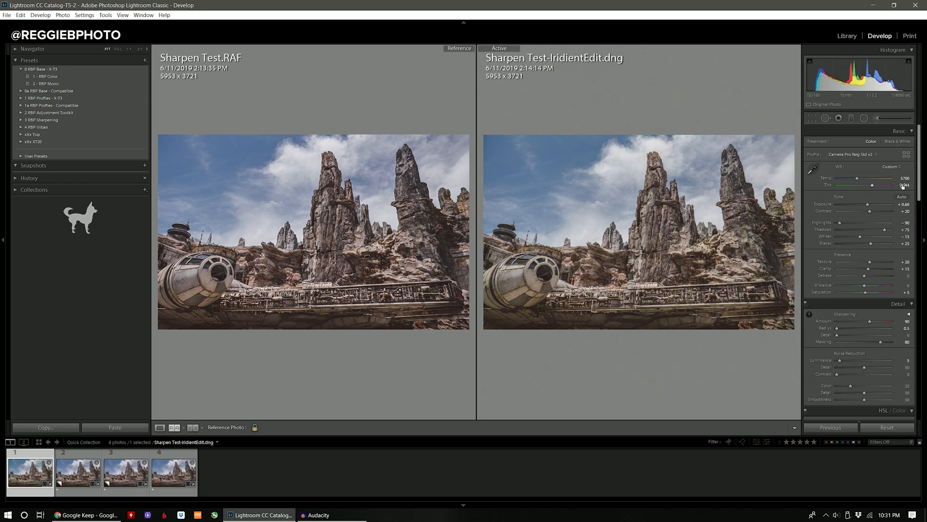
{"action": "left_click", "coordinate": [159, 427]}
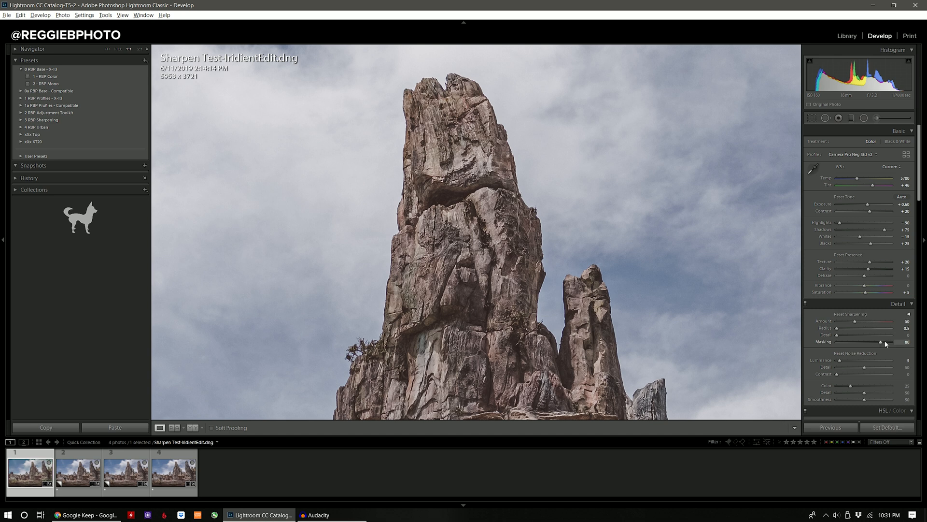
{"action": "left_click", "coordinate": [881, 343]}
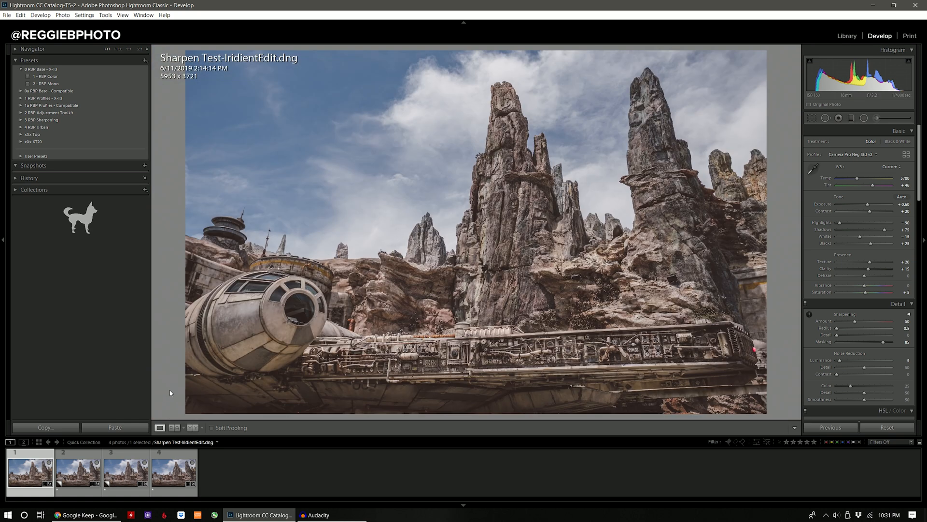
Show IridientEdit.dng and Sharpen Test-Enhanced.dng in Compare view, zoomed past 1:1 on the spire
{"action": "left_click", "coordinate": [173, 473]}
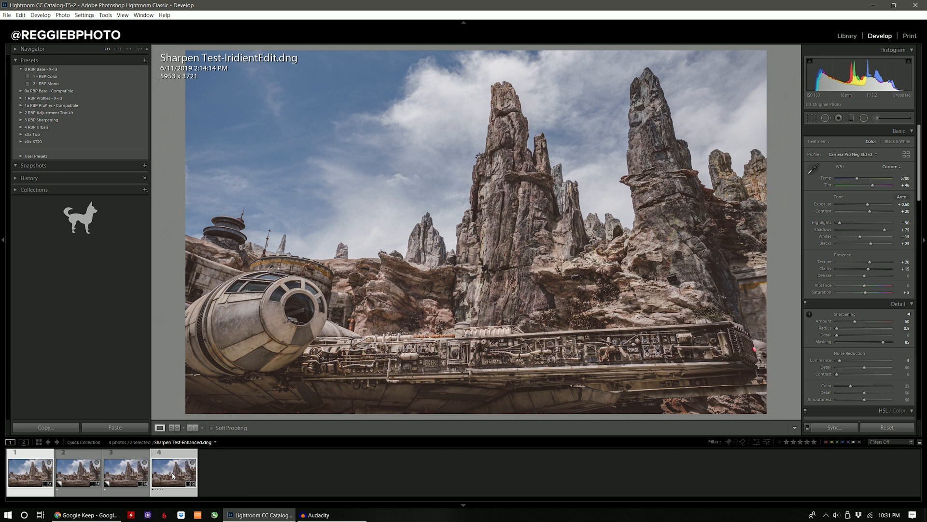
{"action": "left_click", "coordinate": [846, 35]}
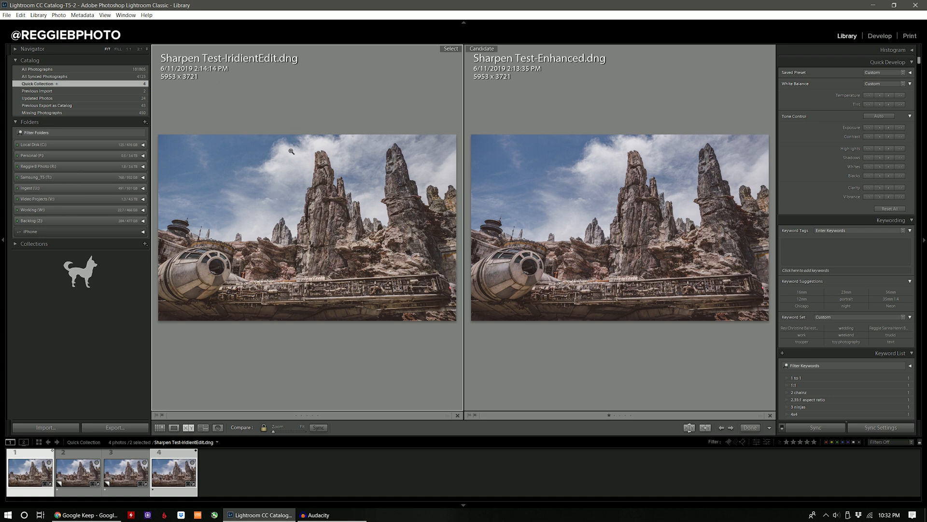
{"action": "mouse_move", "coordinate": [322, 177]}
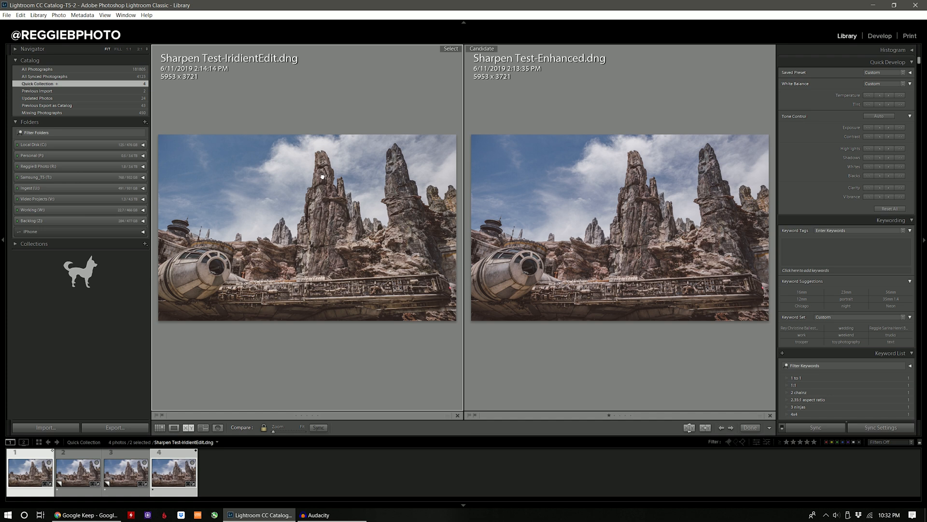
{"action": "left_click", "coordinate": [300, 426]}
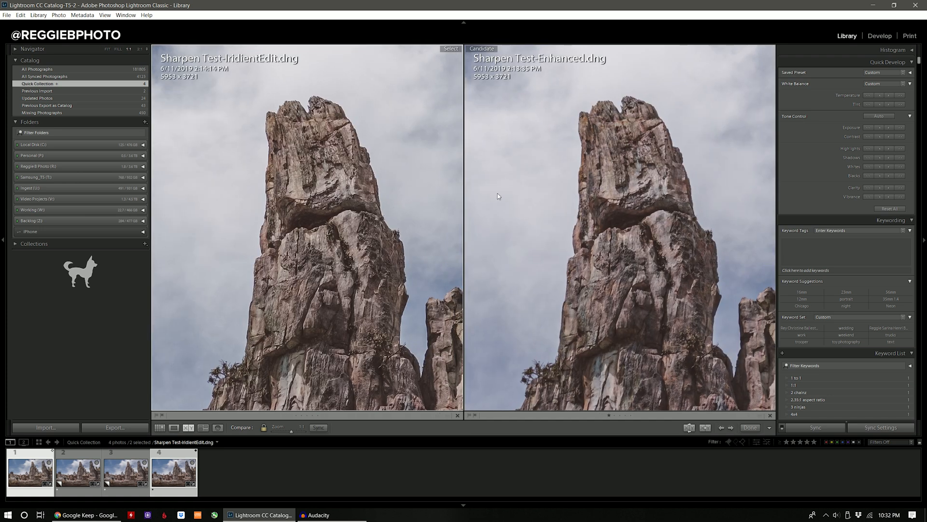
{"action": "mouse_move", "coordinate": [390, 231]}
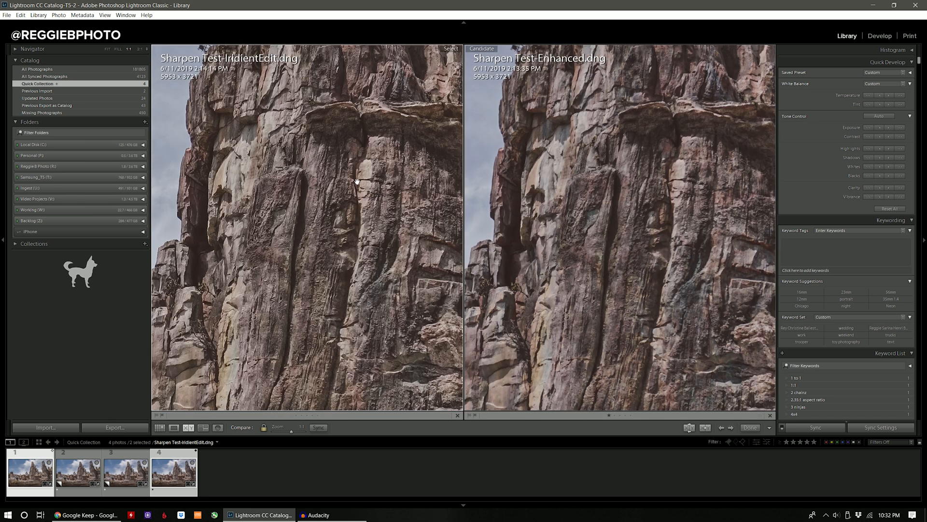
{"action": "left_click", "coordinate": [879, 35]}
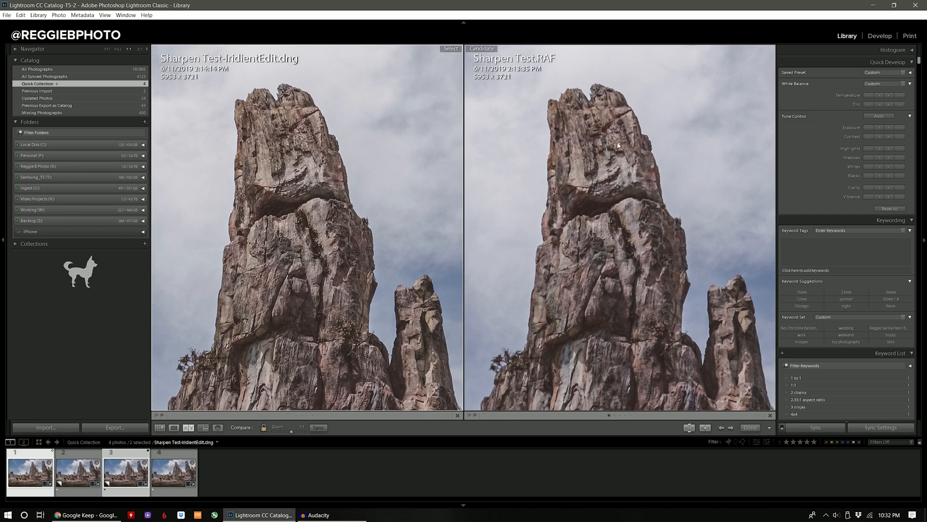
{"action": "mouse_move", "coordinate": [596, 155]}
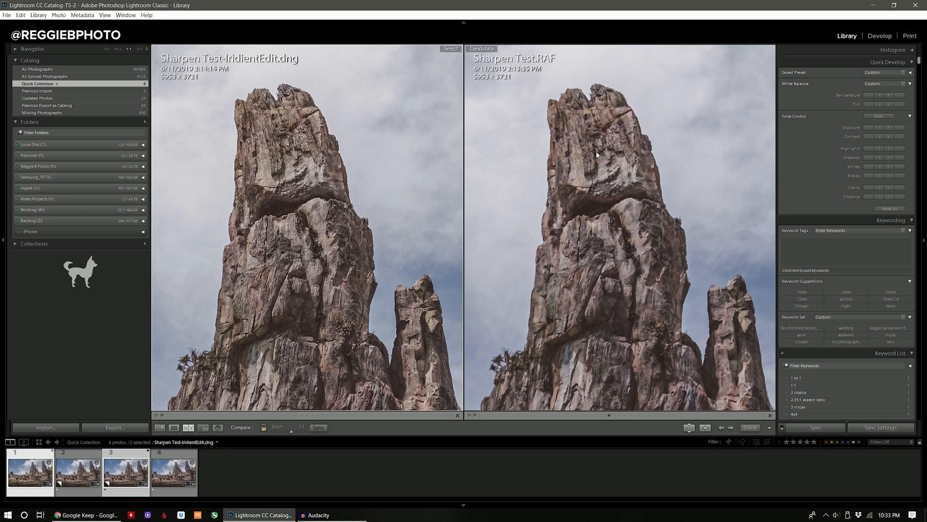
{"action": "mouse_move", "coordinate": [429, 245]}
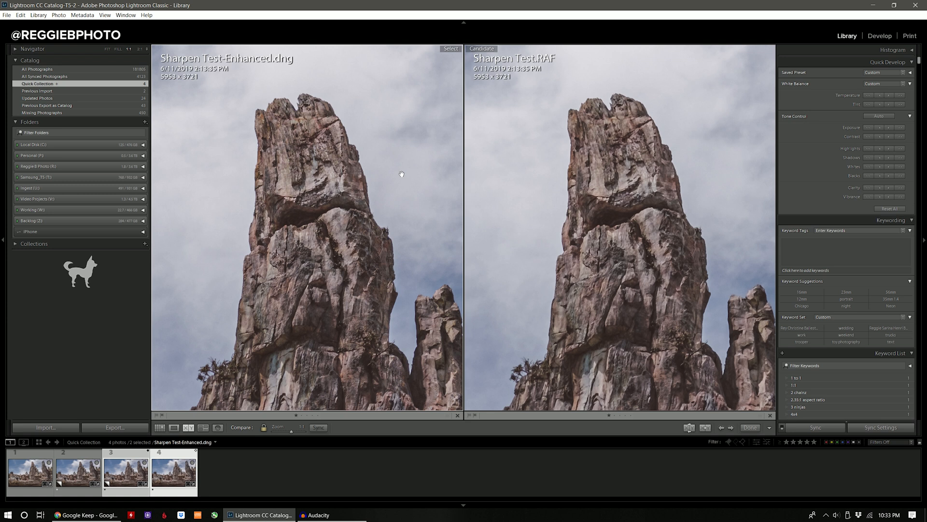
{"action": "mouse_move", "coordinate": [618, 166]}
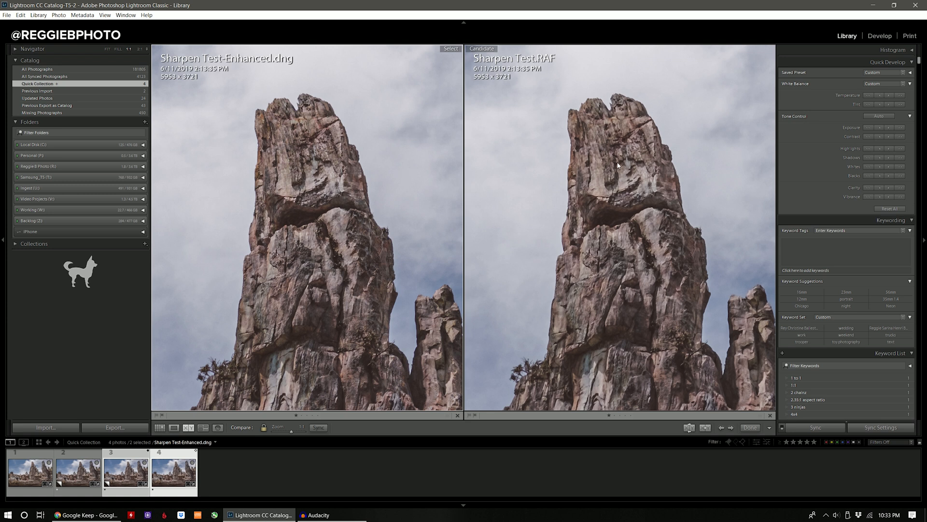
{"action": "mouse_move", "coordinate": [648, 193]}
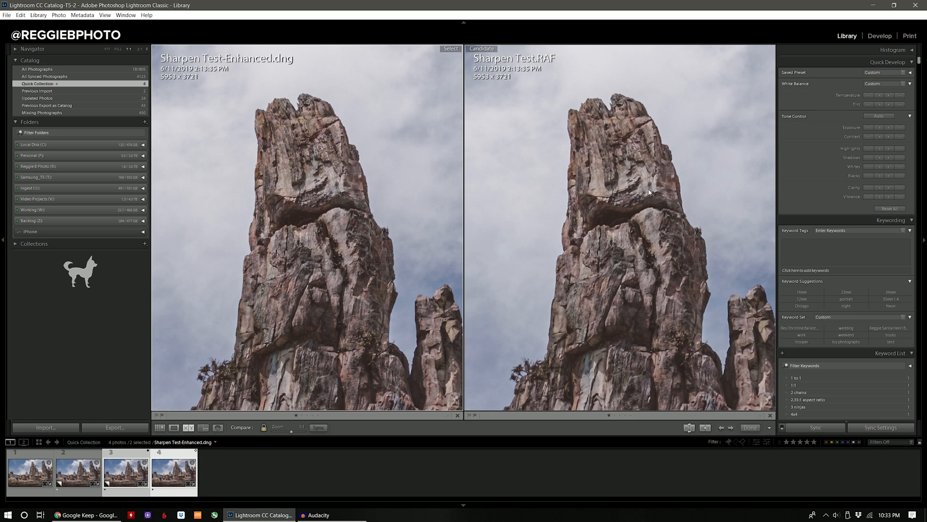